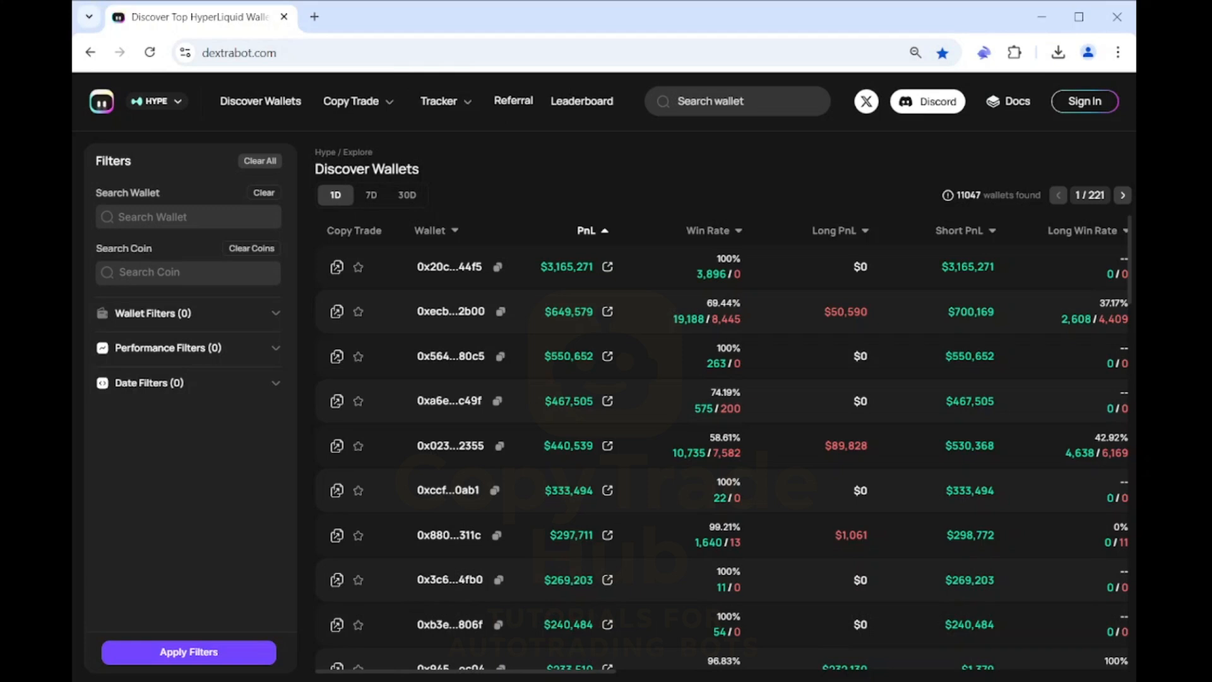
mouse_move(244, 120)
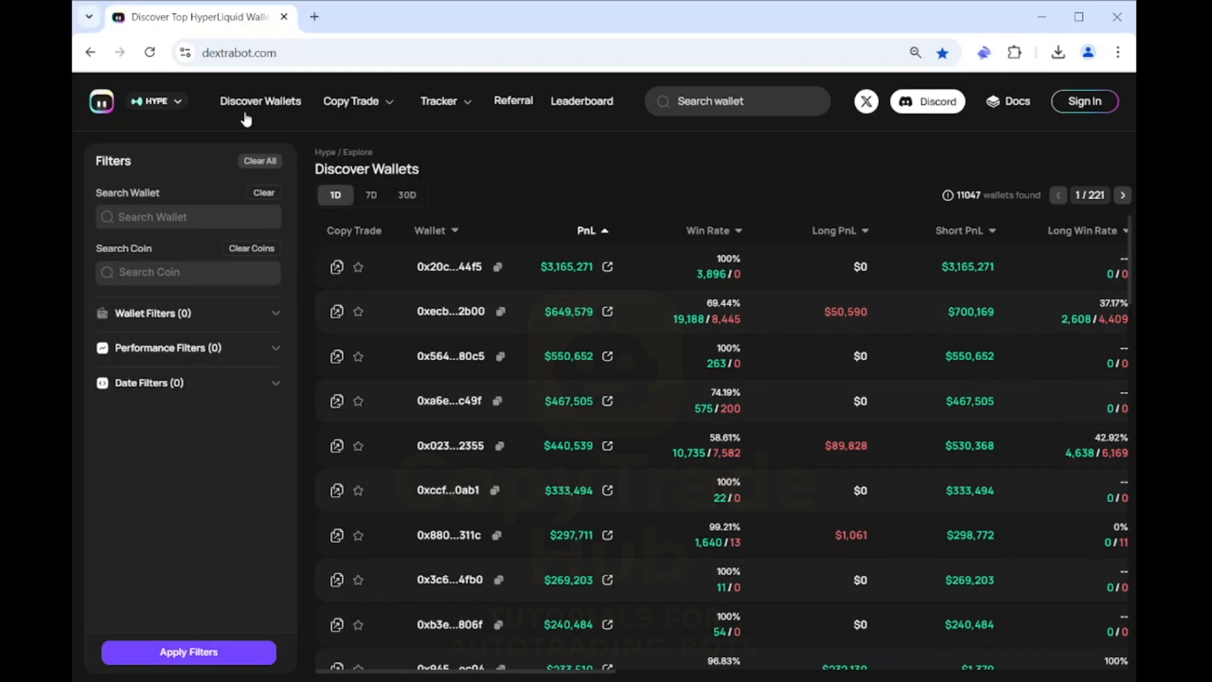
mouse_move(299, 127)
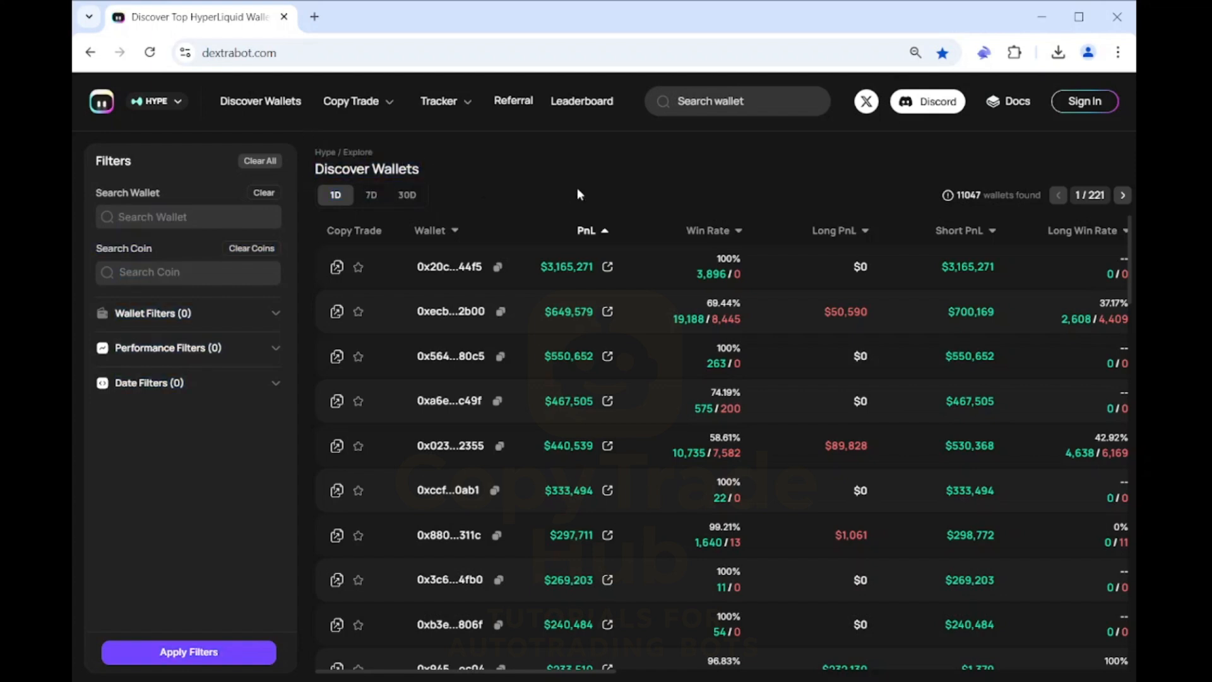
mouse_move(657, 213)
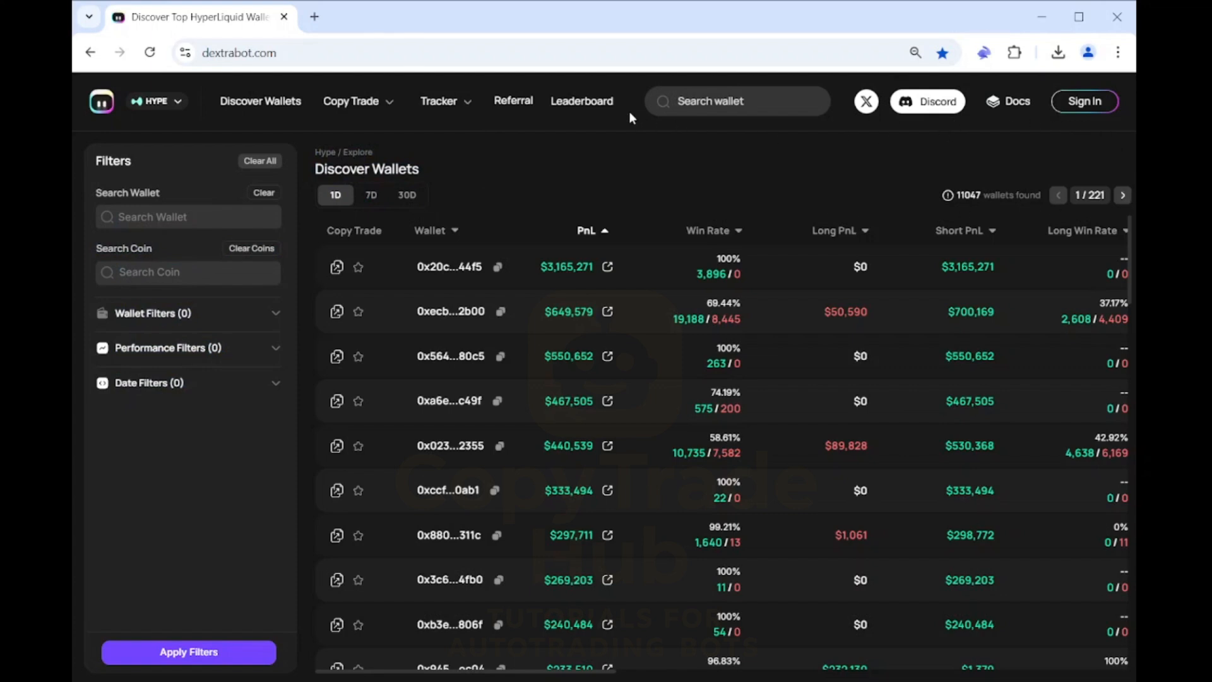
Sign in and connect the crypto wallet, landing on the Discover Wallets list
left_click(351, 101)
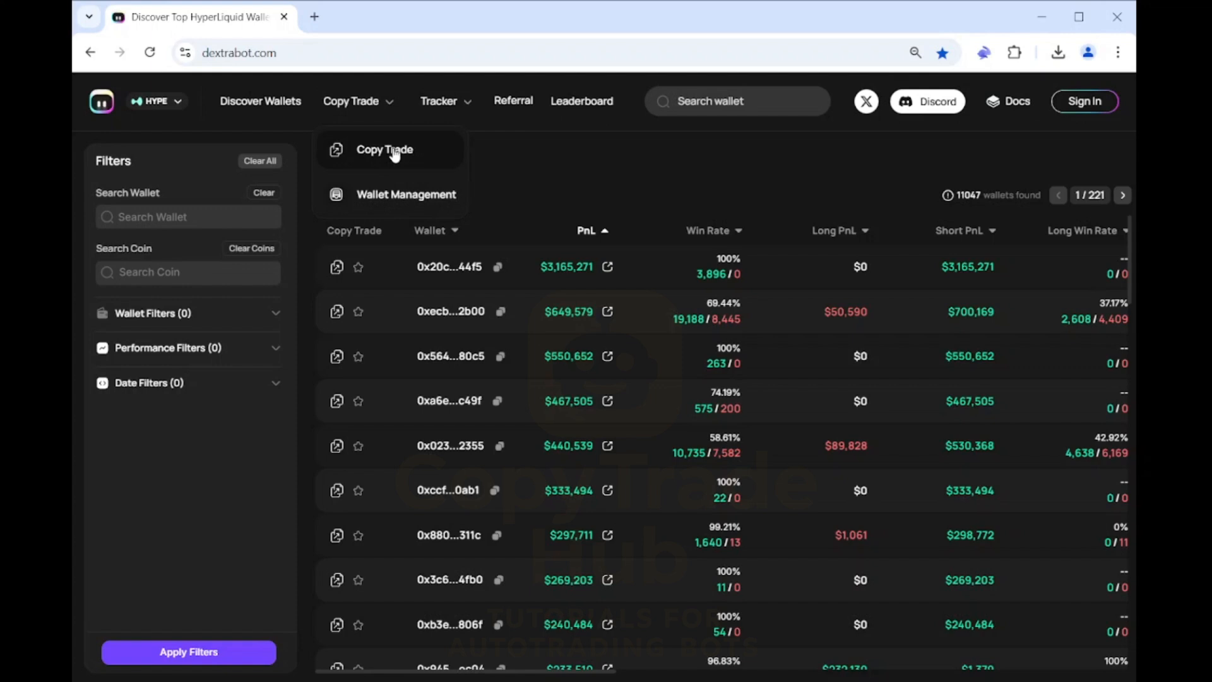
left_click(384, 149)
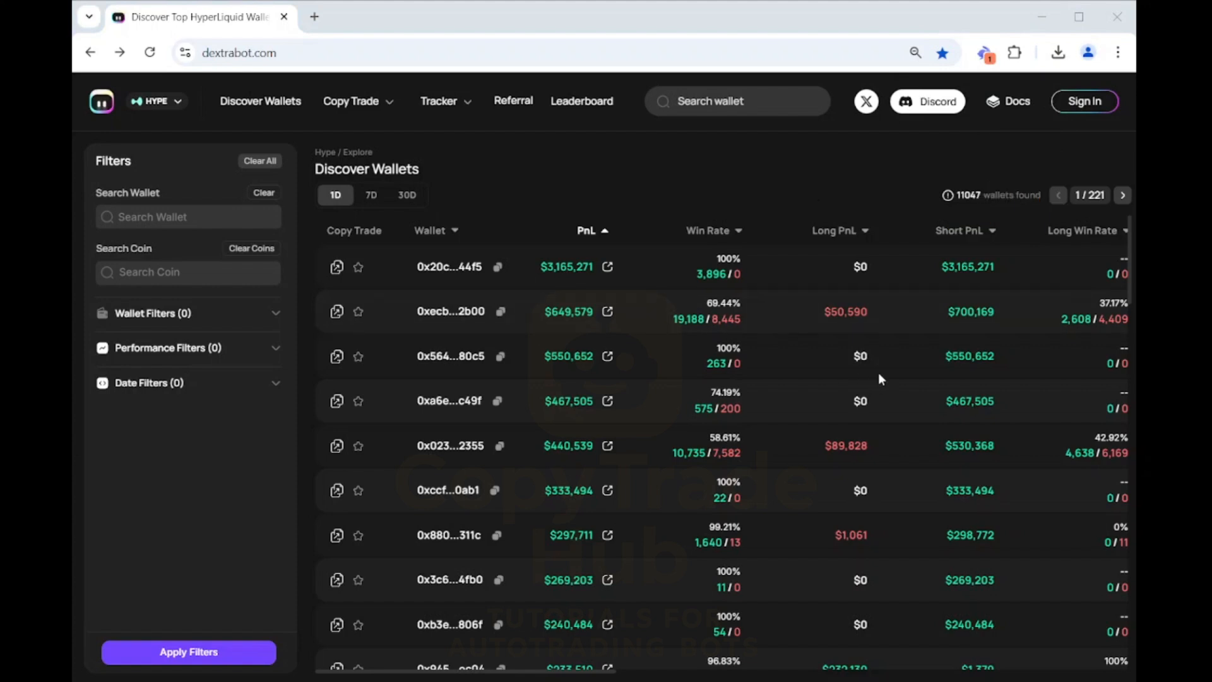
mouse_move(928, 631)
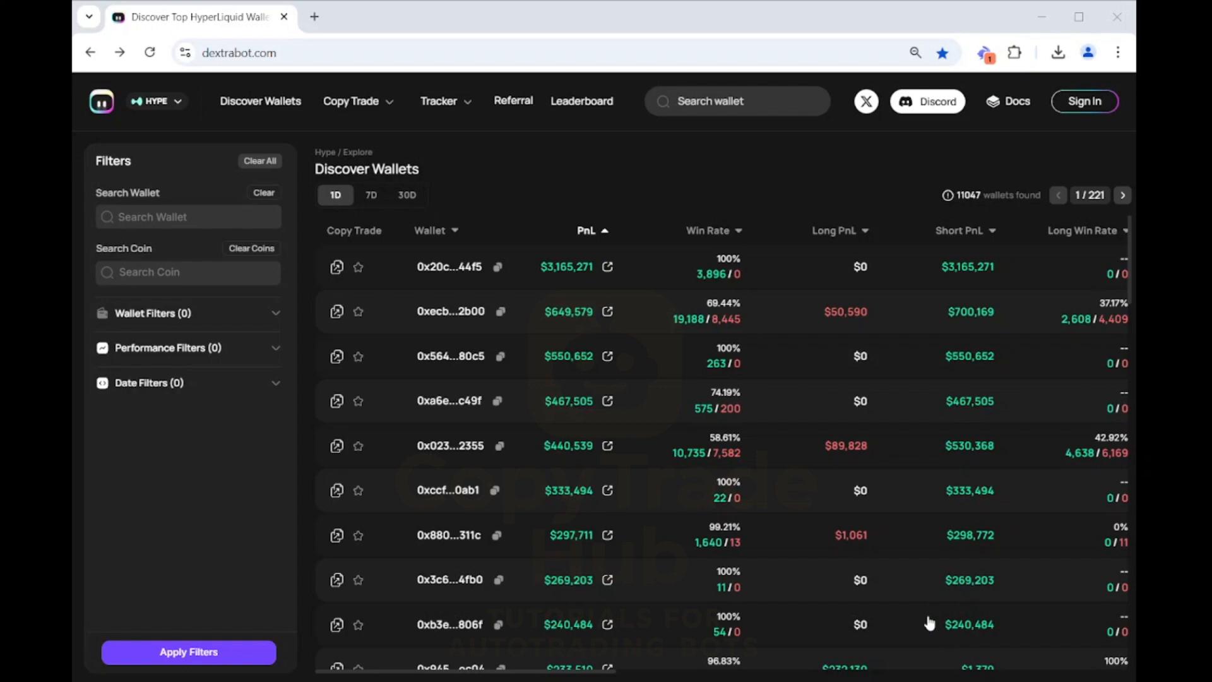
mouse_move(966, 25)
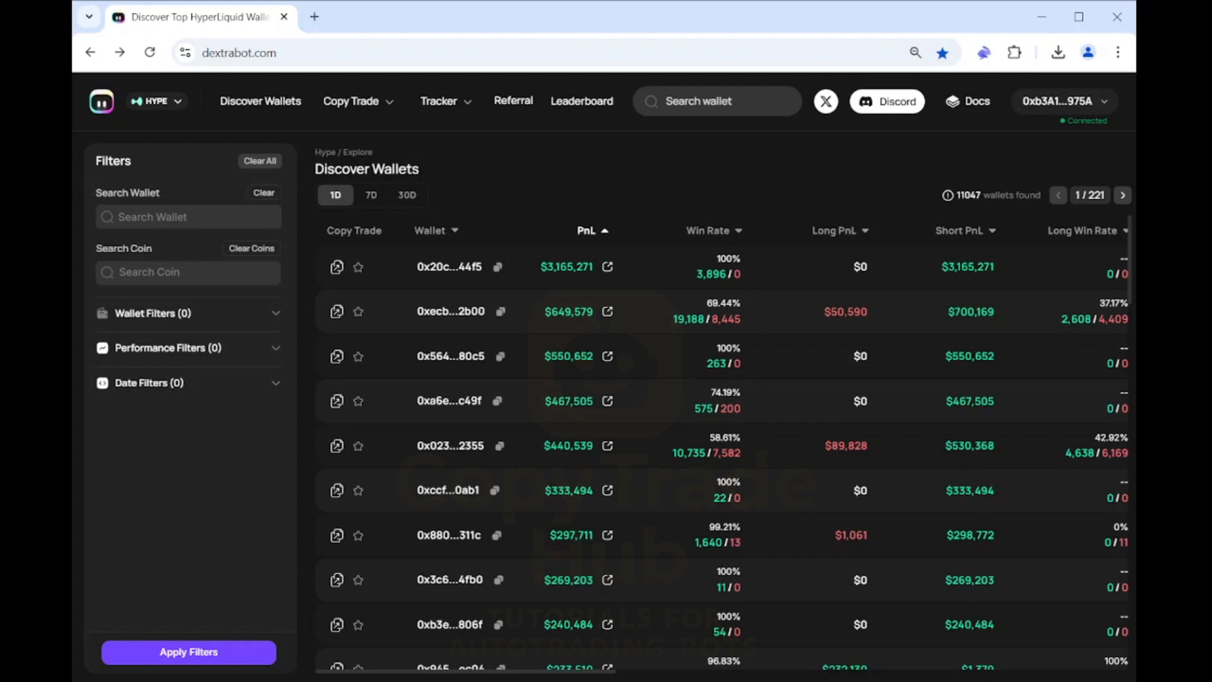
Go to Wallet Management from the Copy Trade menu, showing no wallets yet
left_click(357, 101)
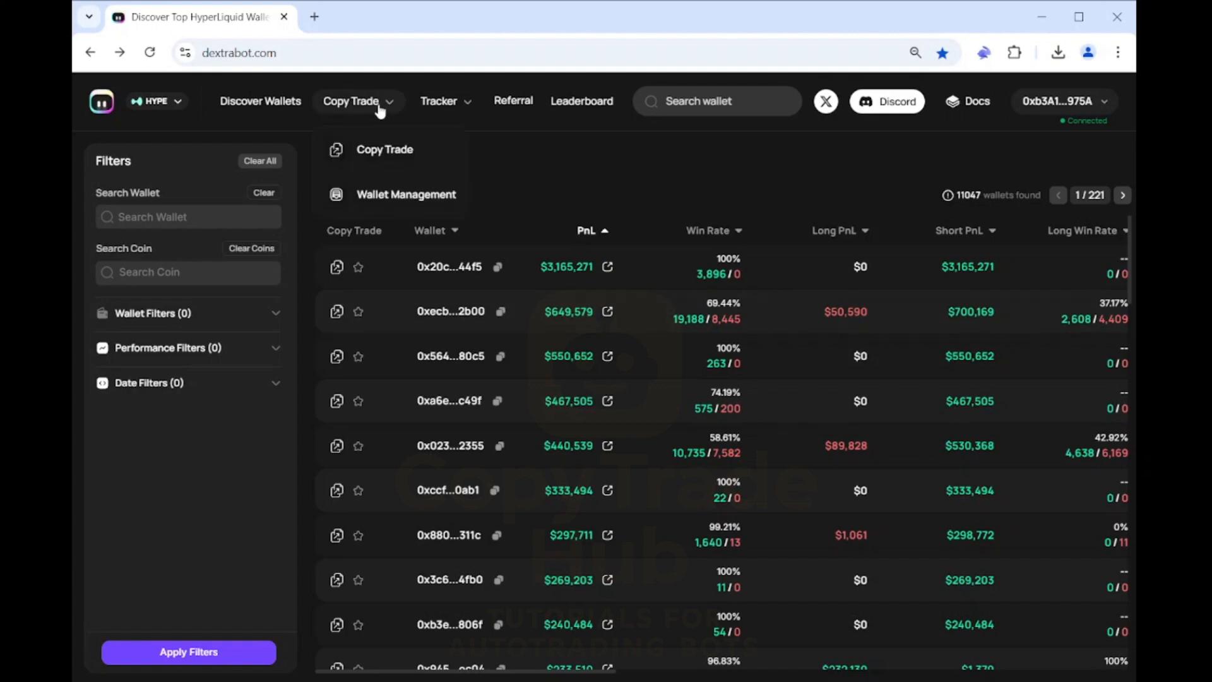
mouse_move(390, 194)
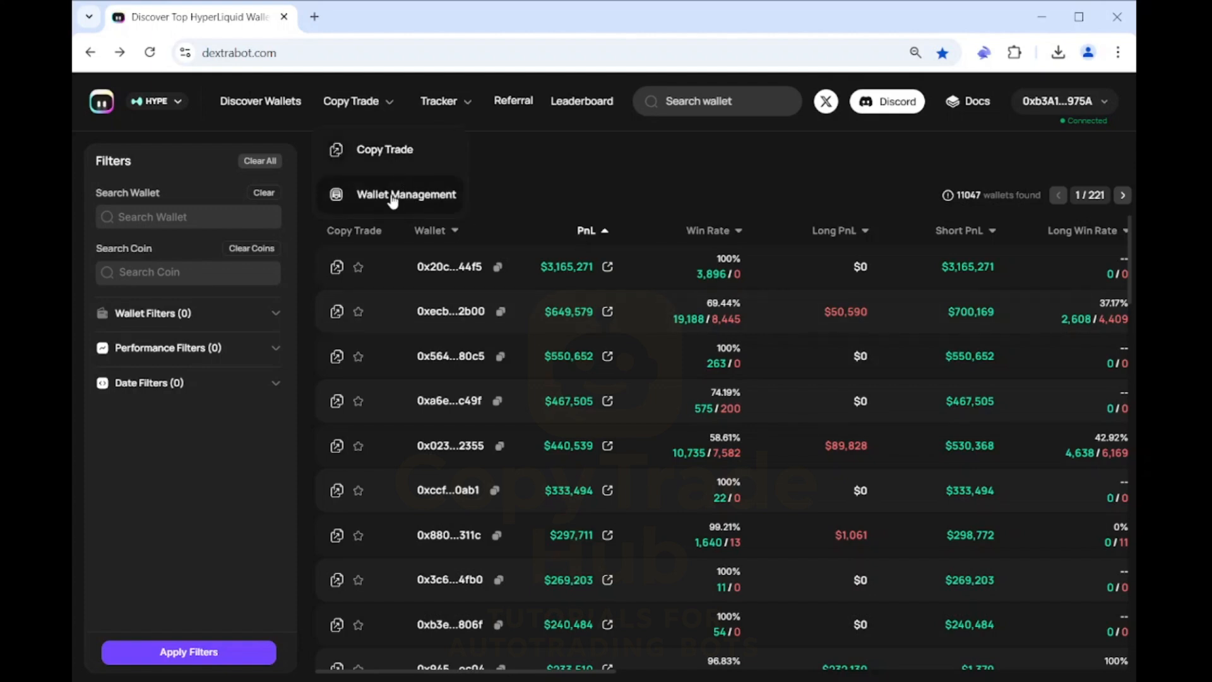
left_click(406, 194)
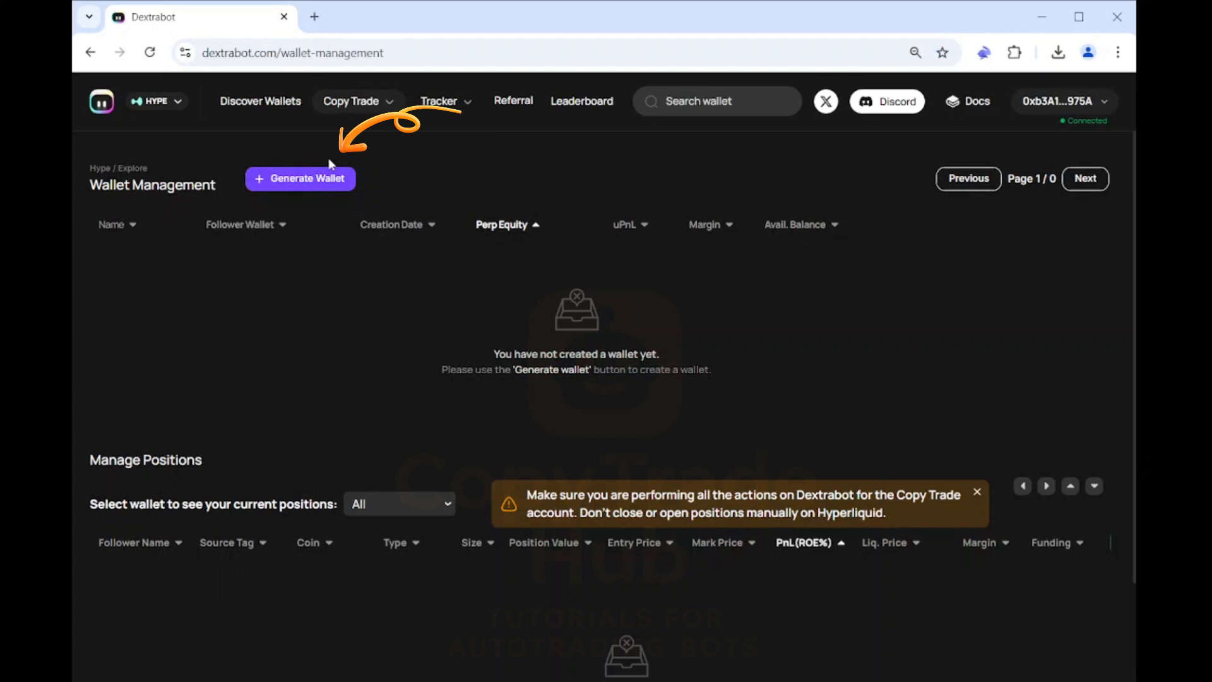
Generate a new follower wallet named Test1, revealing its address and private key
left_click(300, 178)
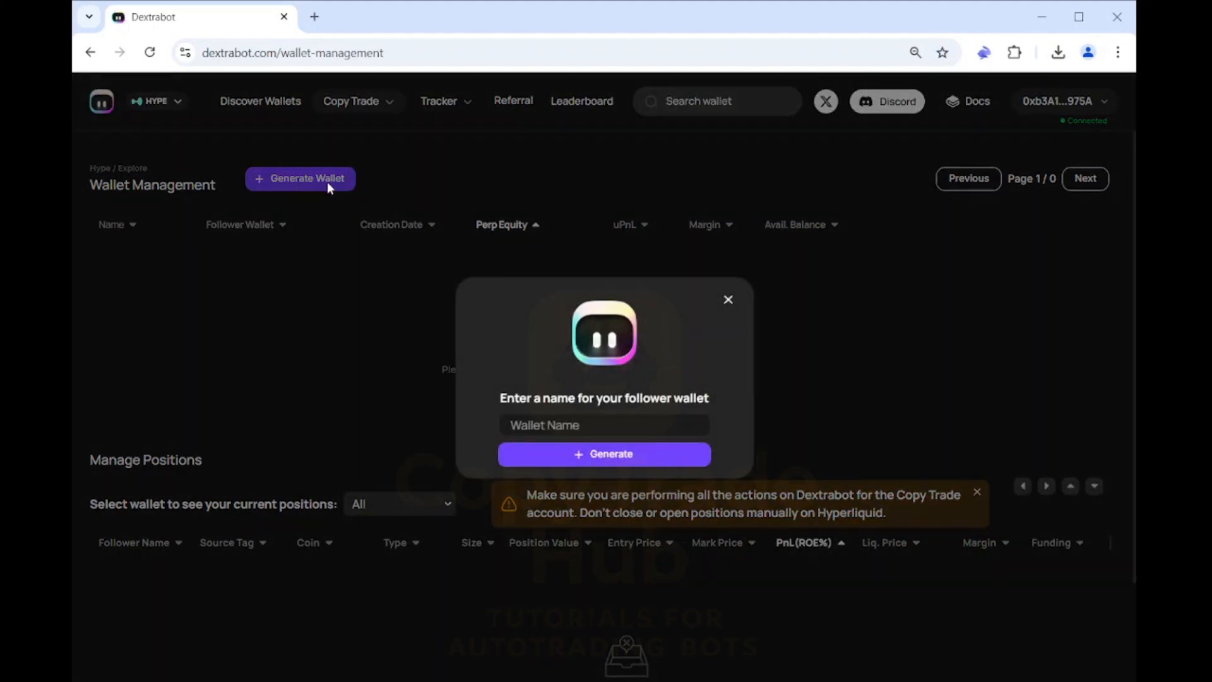
left_click(604, 424)
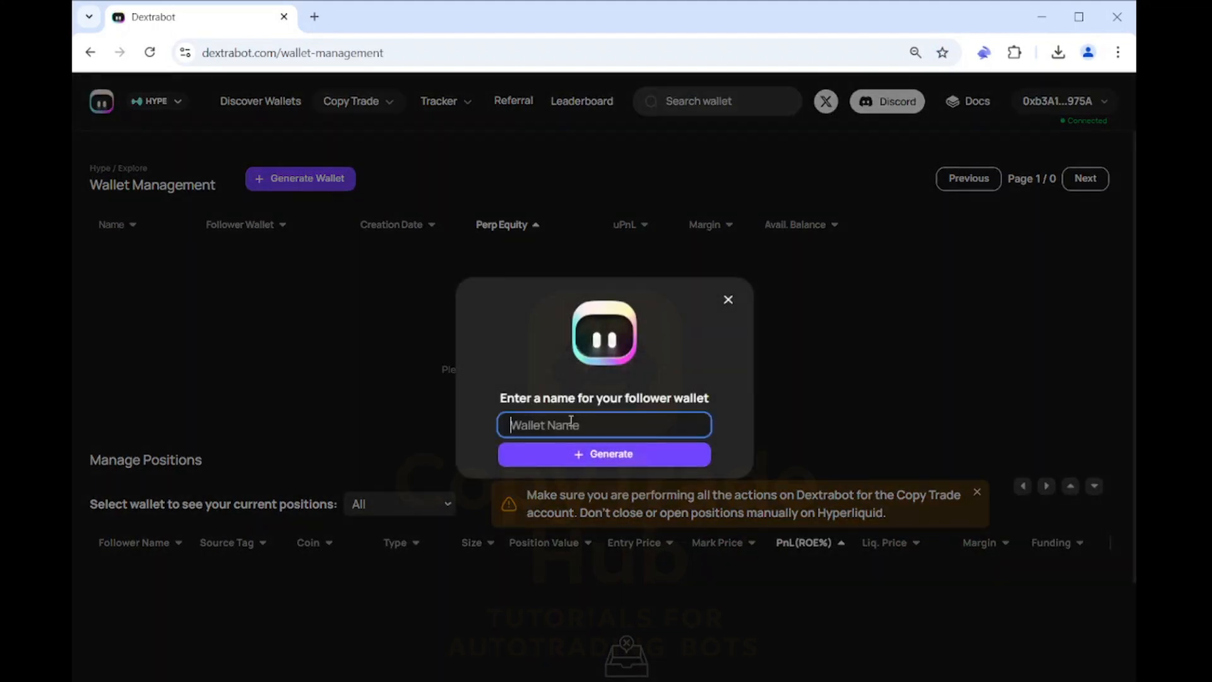
type("Test1")
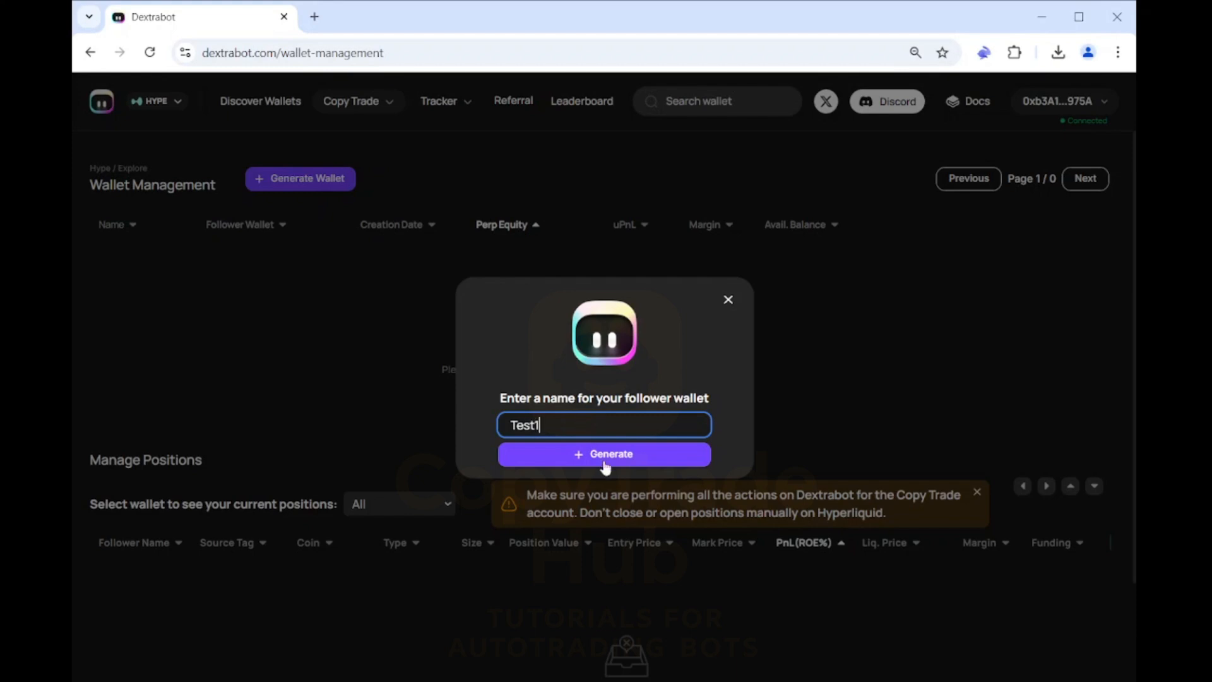
left_click(604, 454)
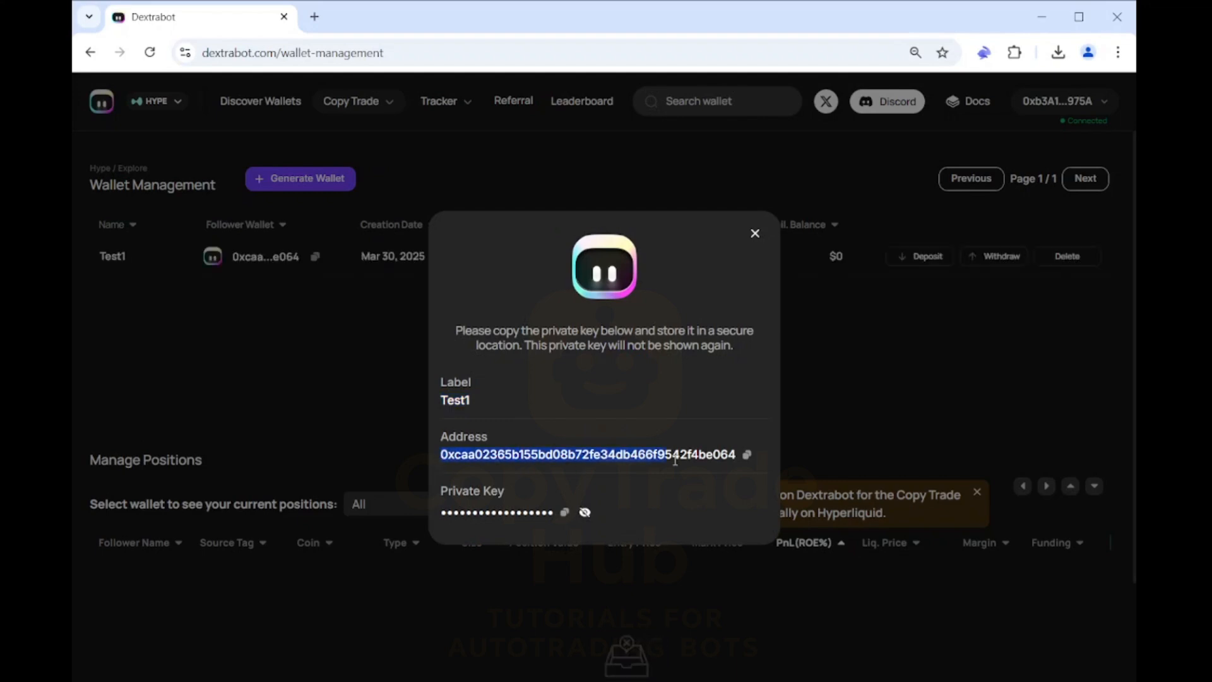
Copy Test1's address and private key, then confirm the key is saved
left_click(474, 481)
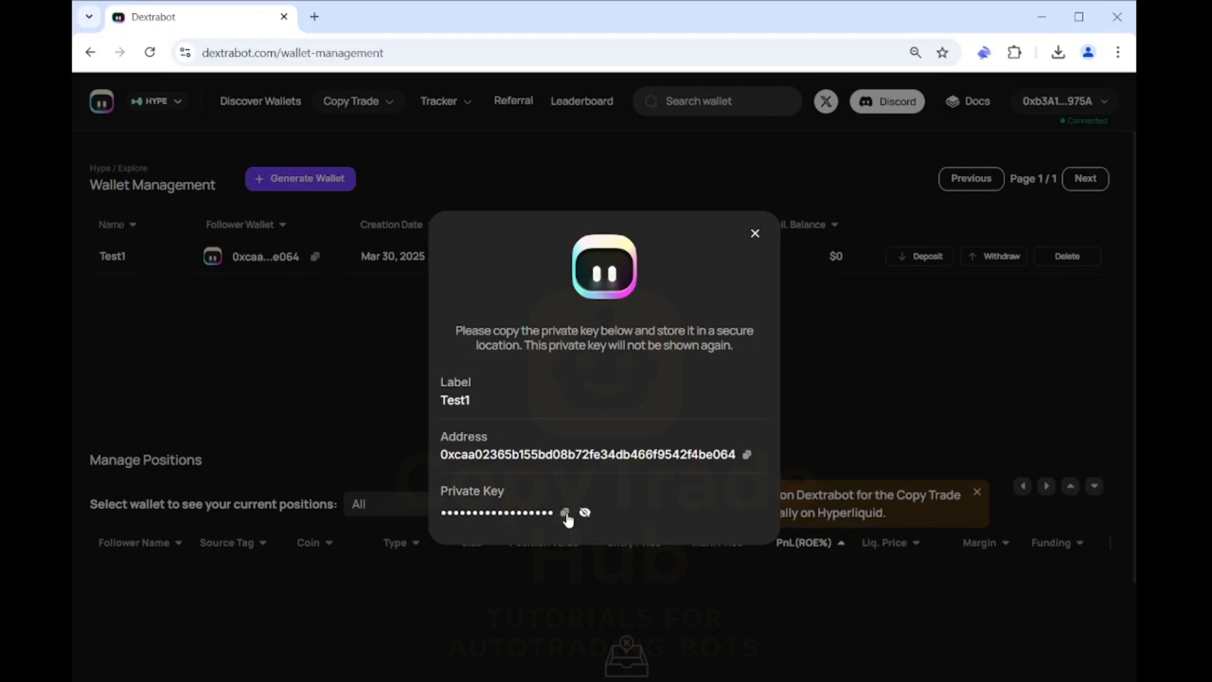
left_click(566, 513)
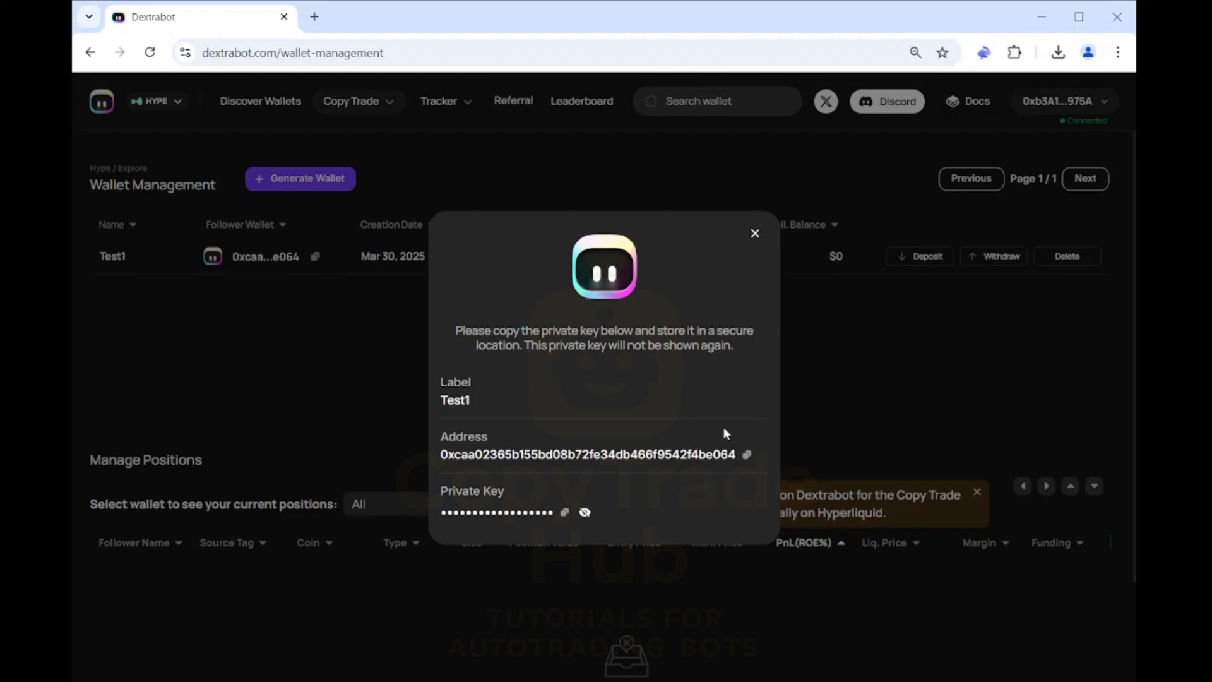
mouse_move(725, 426)
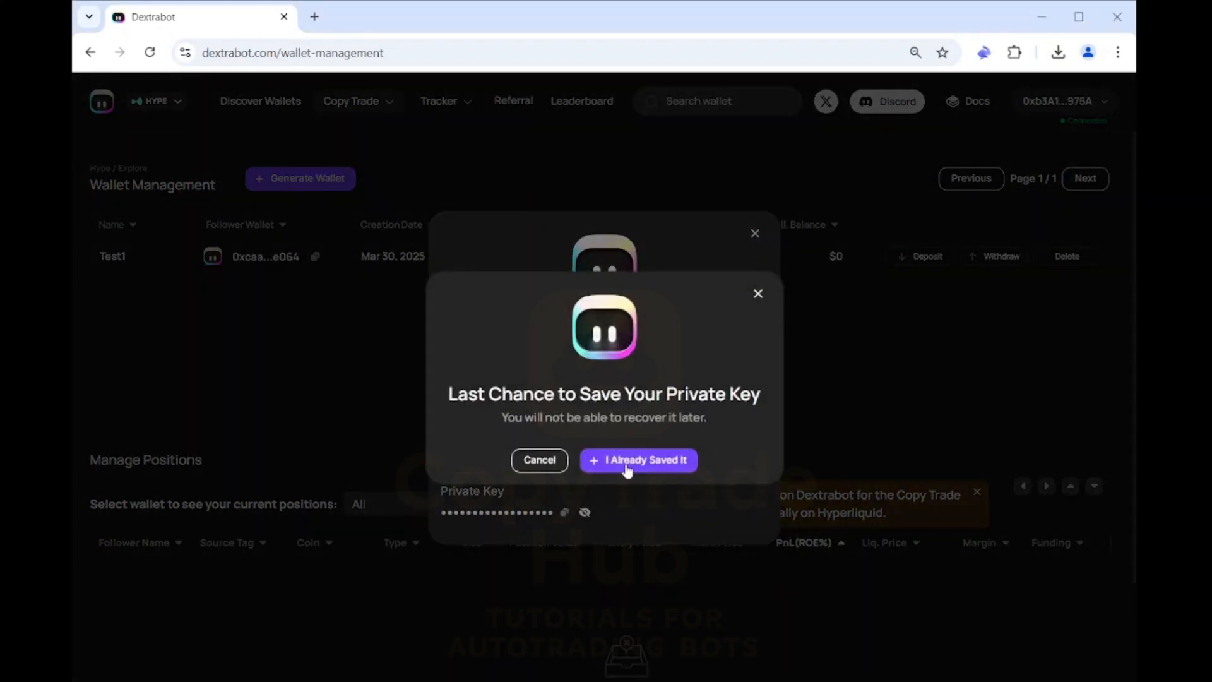
left_click(638, 459)
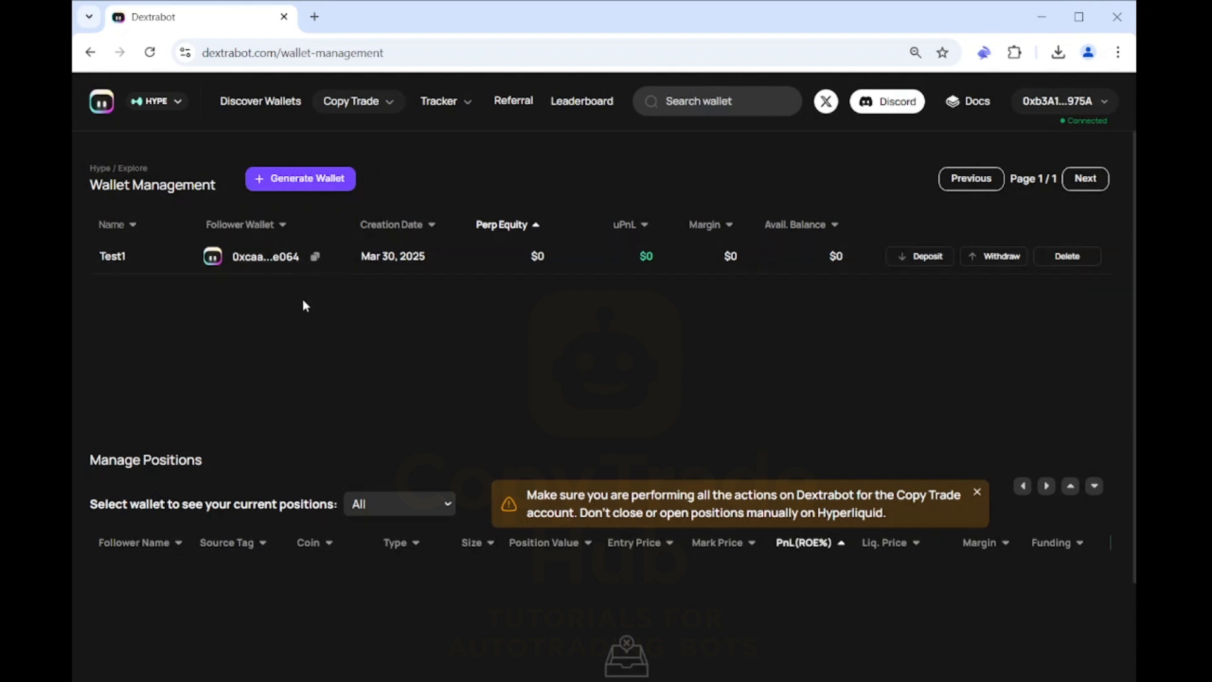
mouse_move(353, 329)
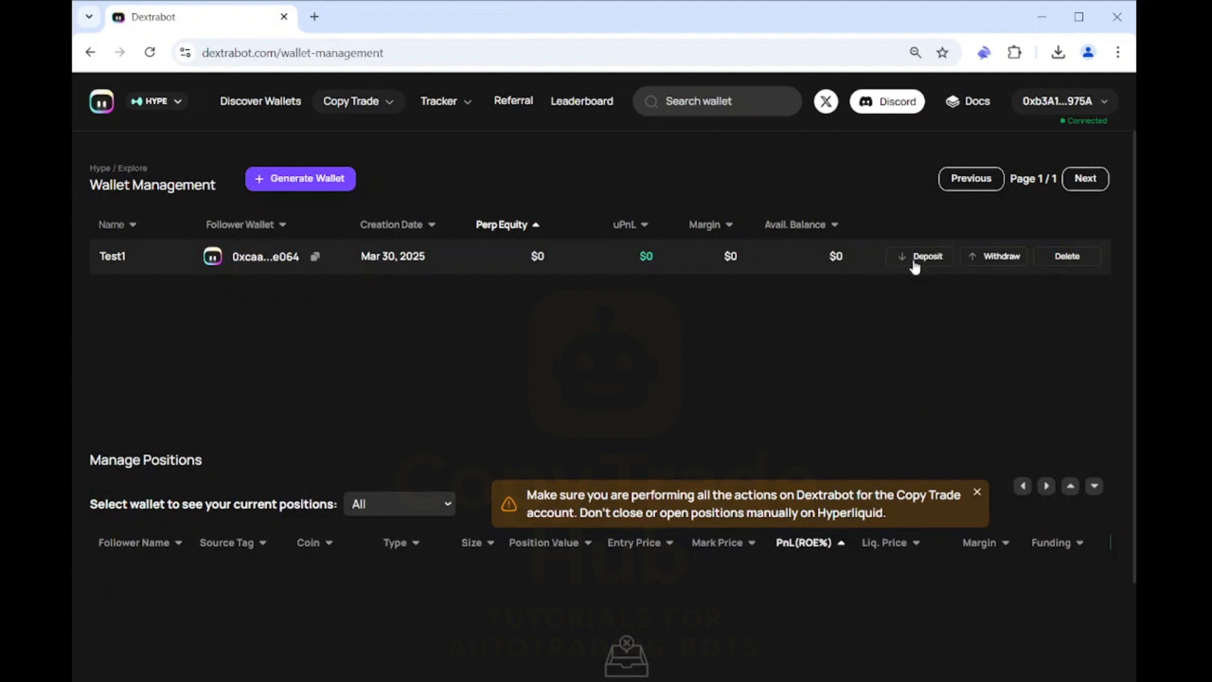
Review Test1's USDC-on-Arbitrum deposit instructions and close them, leaving a $100 balance
left_click(926, 256)
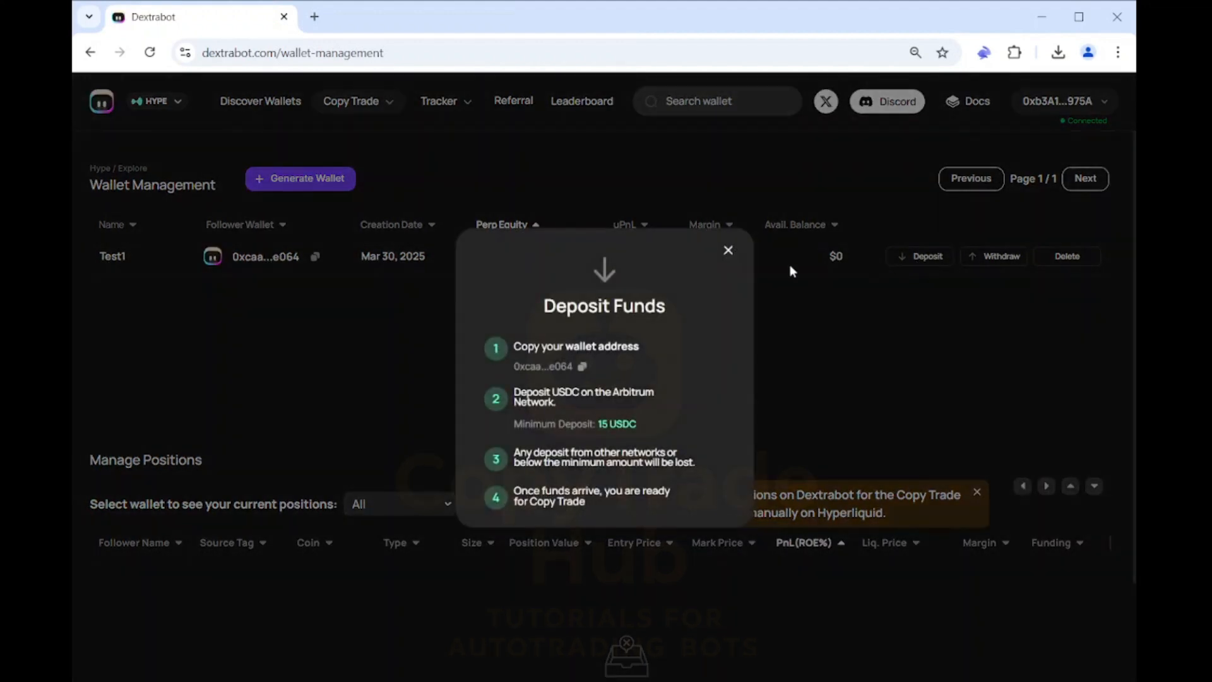
mouse_move(415, 364)
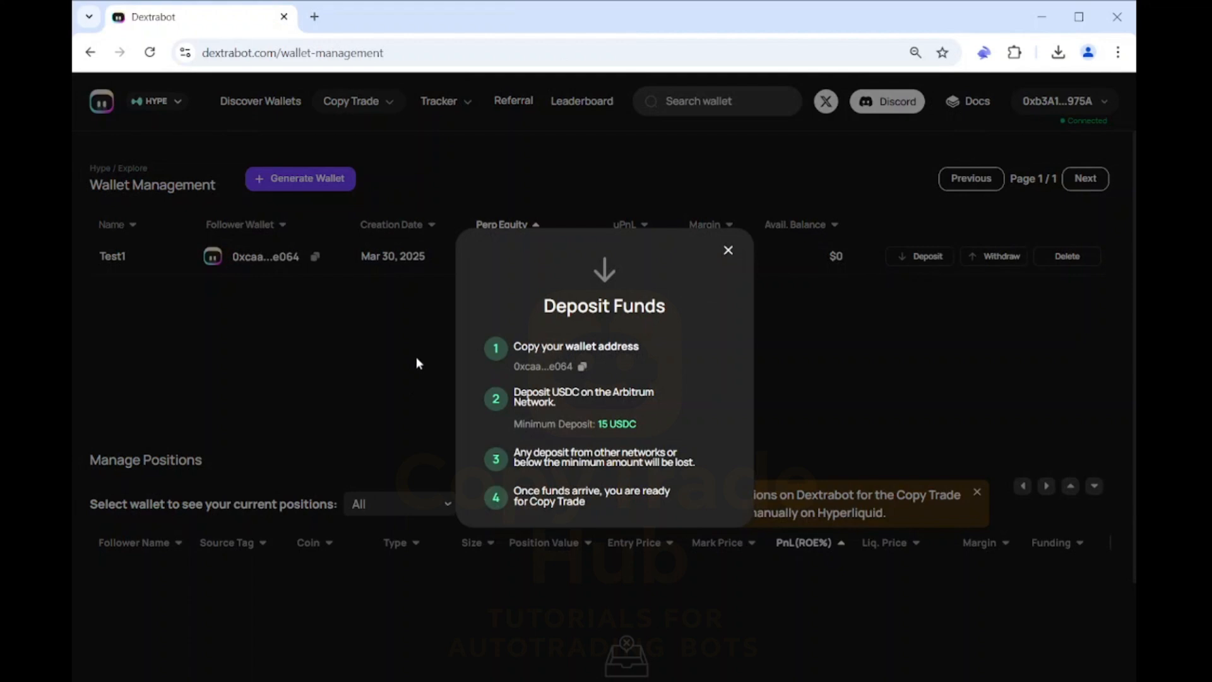
mouse_move(509, 338)
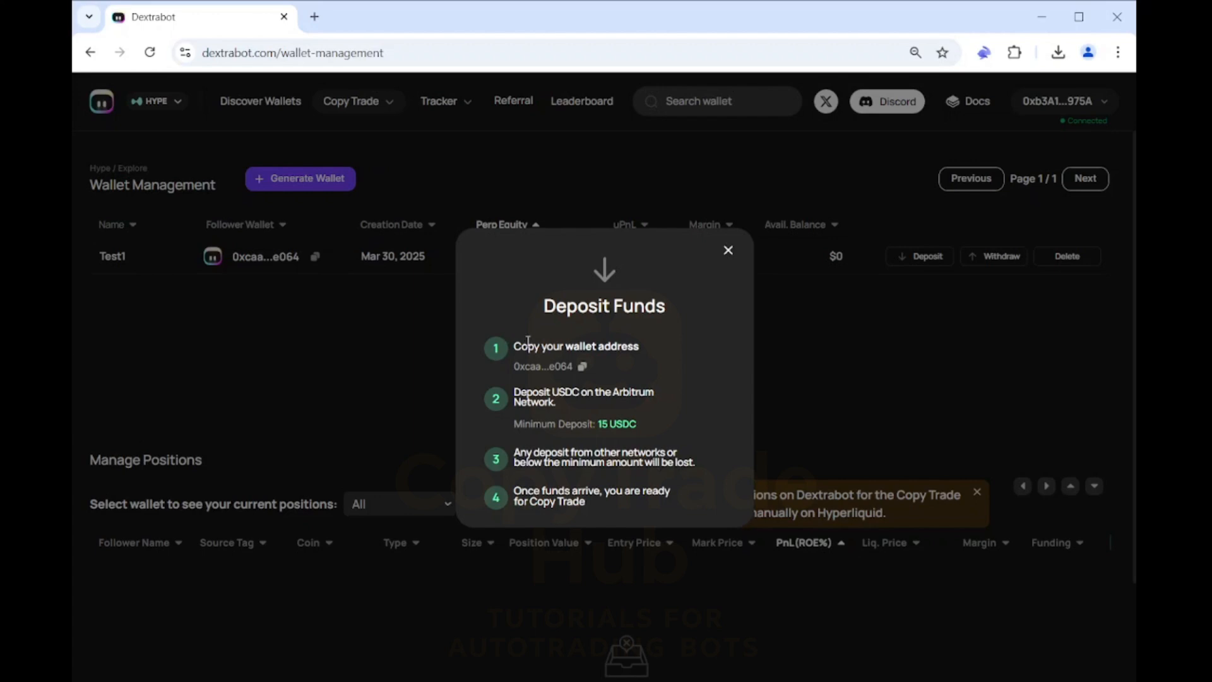
mouse_move(676, 368)
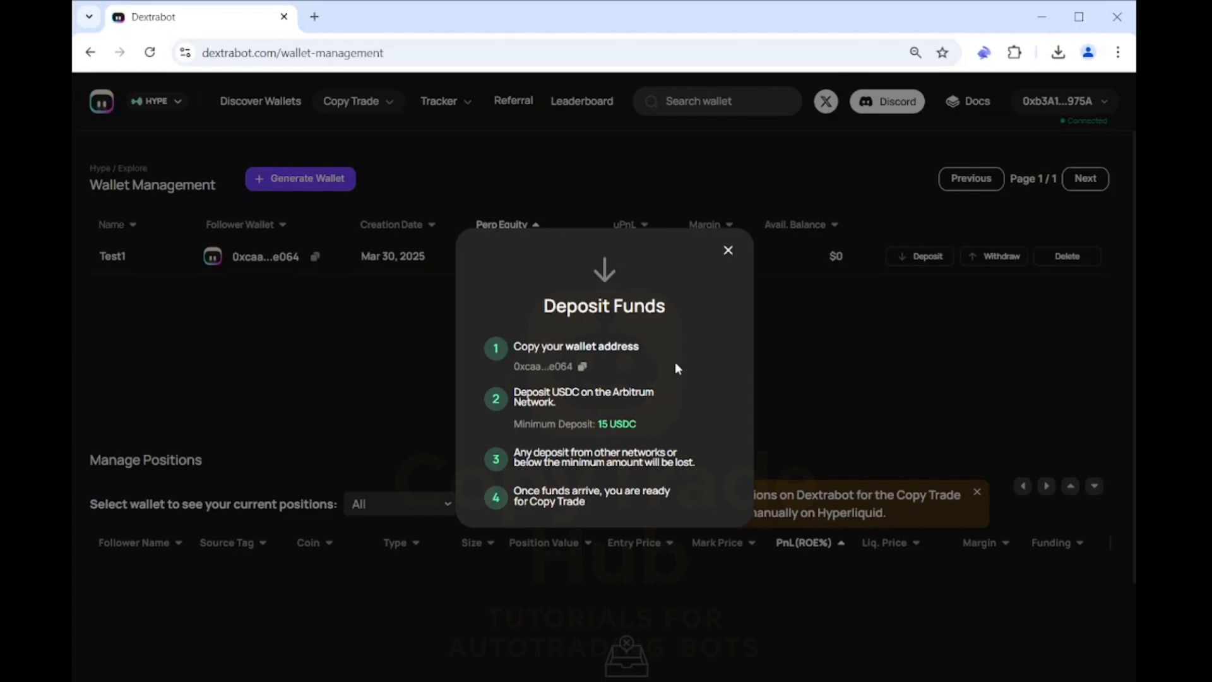
left_click(581, 366)
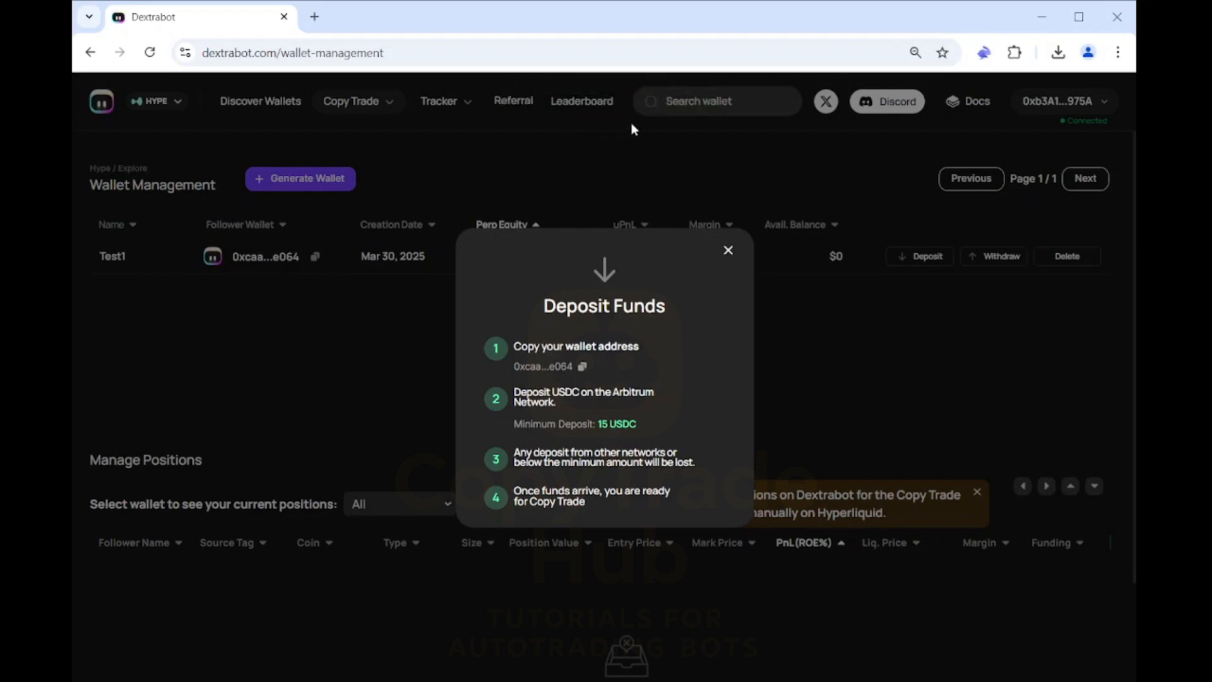
mouse_move(573, 423)
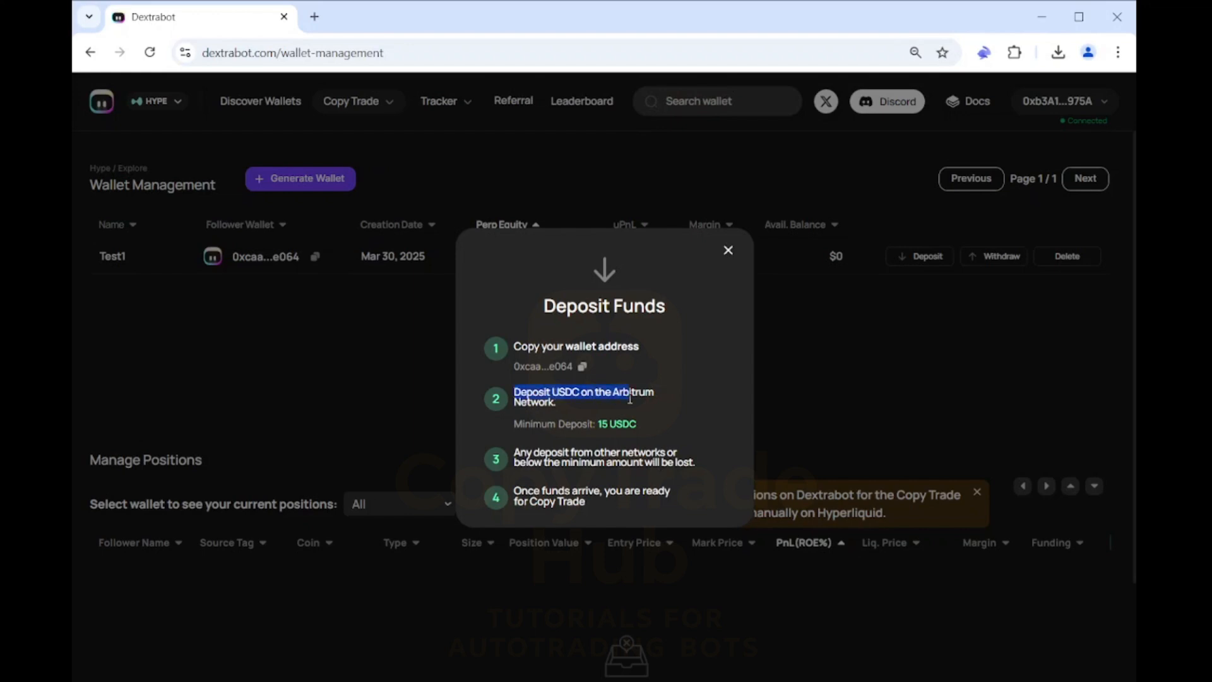
left_click_drag(630, 394, 702, 462)
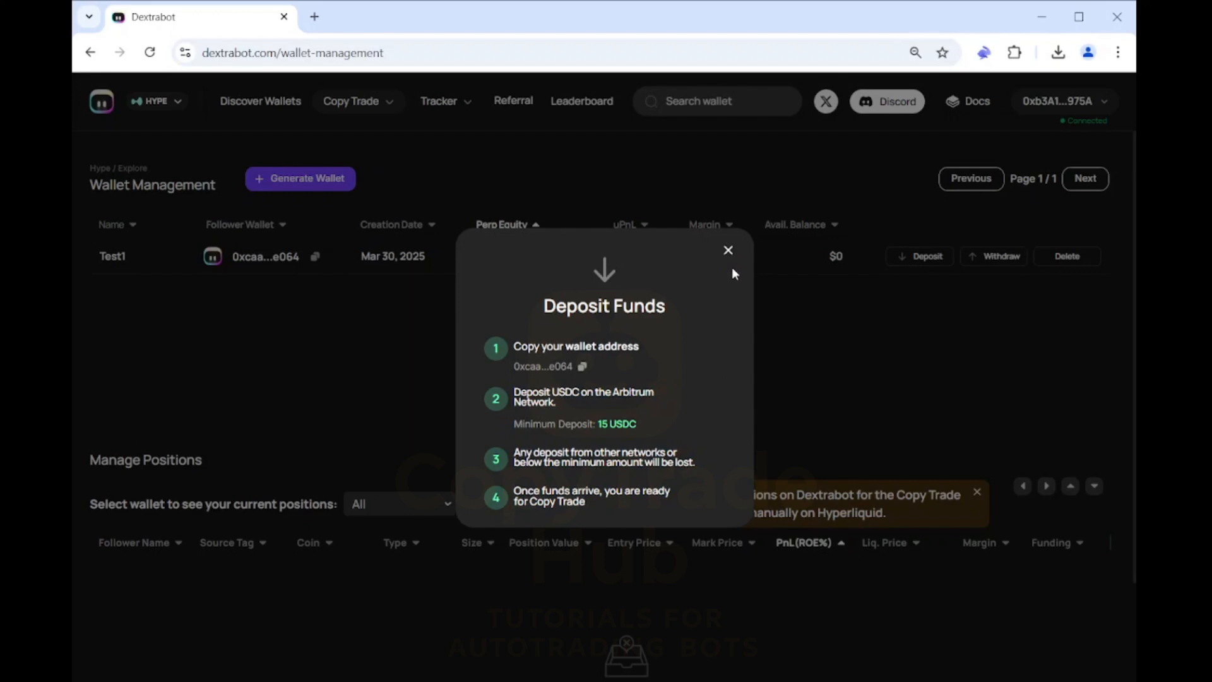
left_click(727, 250)
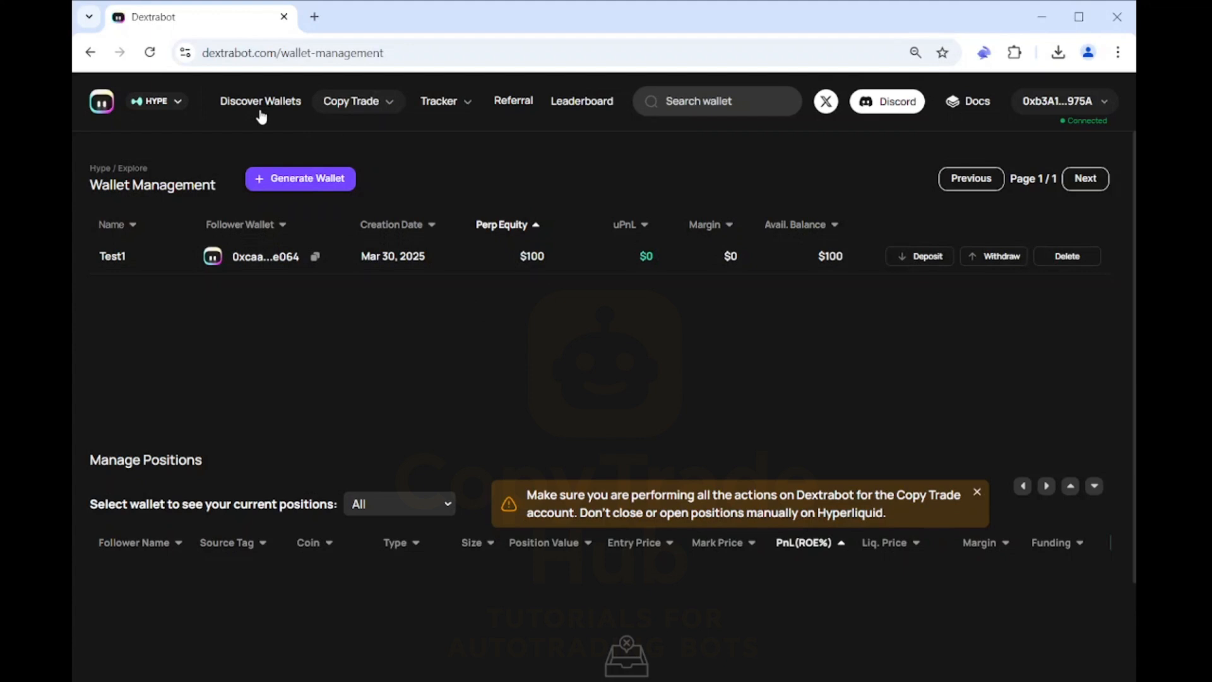
Show Discover Wallets with the Wallet Filters and Performance Filters sections expanded
left_click(260, 101)
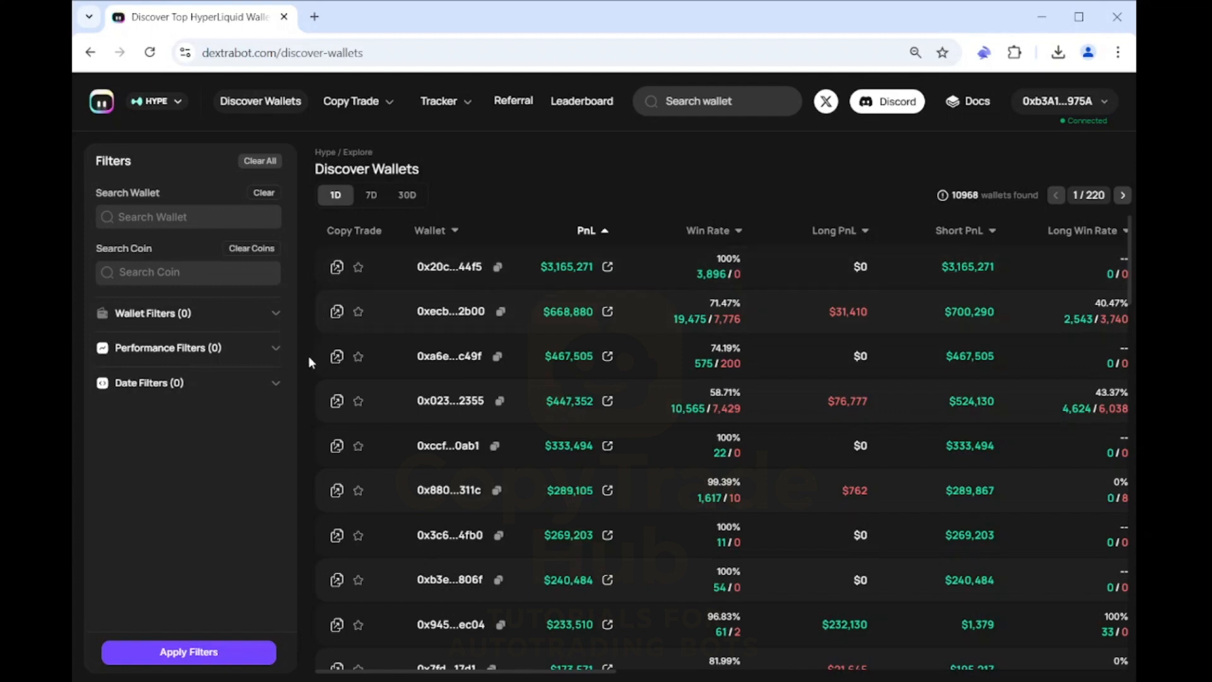
left_click(188, 313)
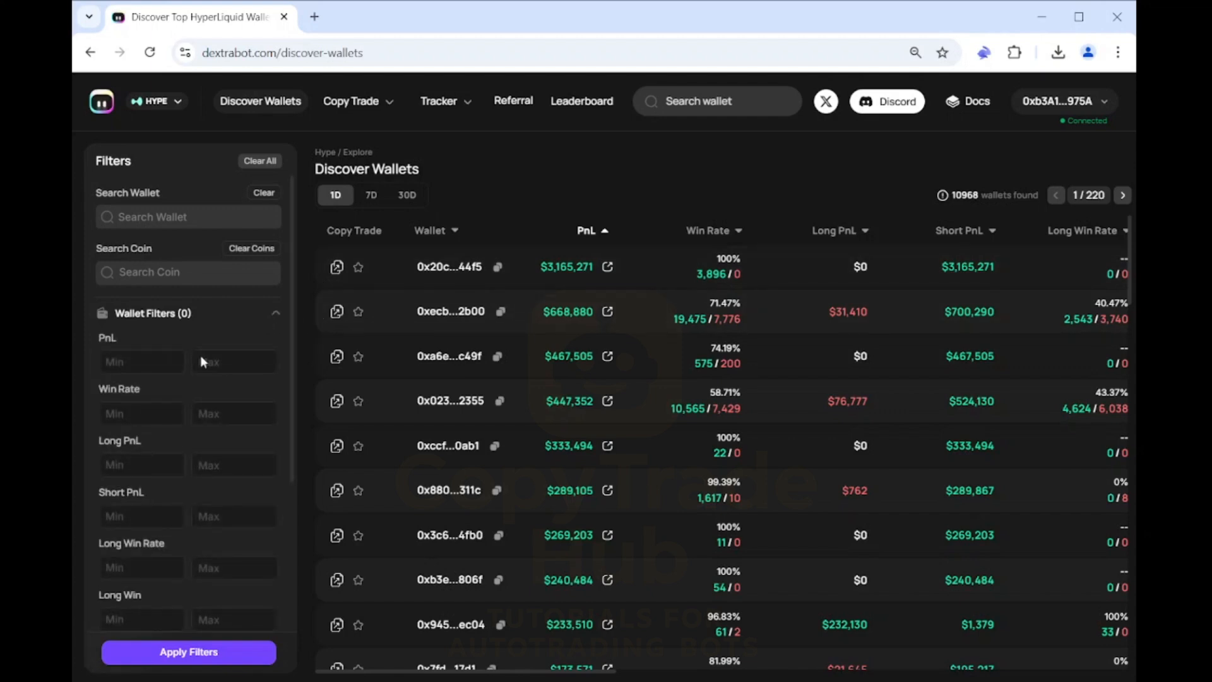
scroll("down", 3)
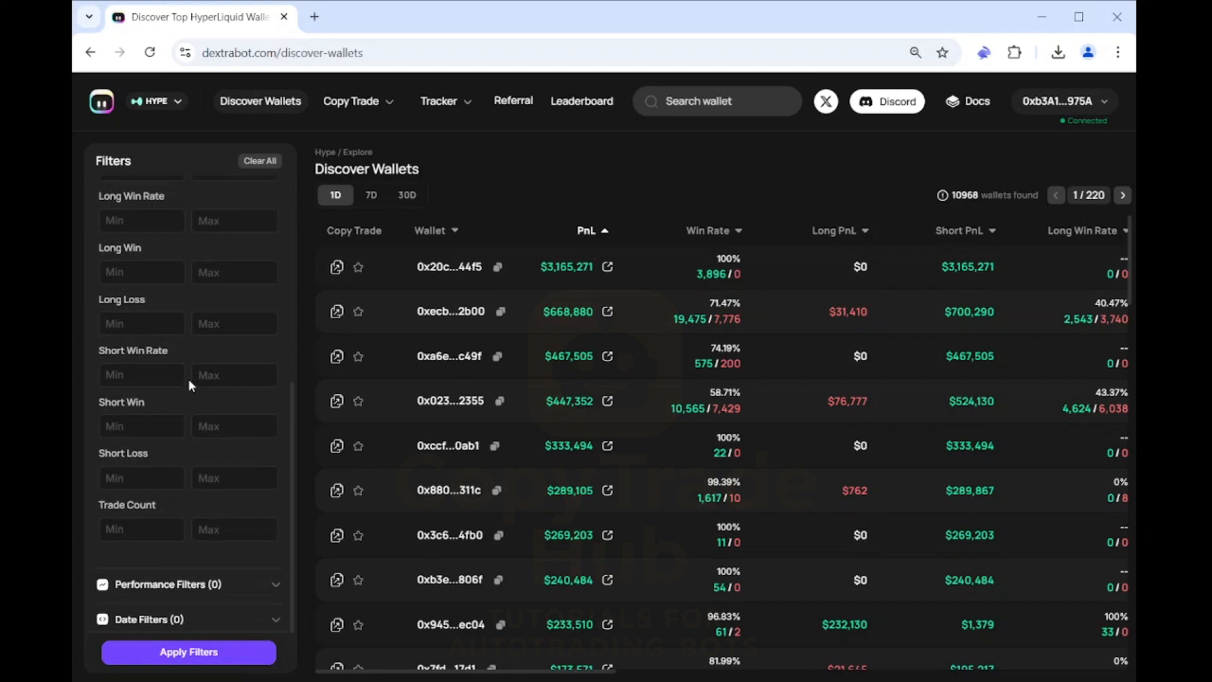
left_click(188, 584)
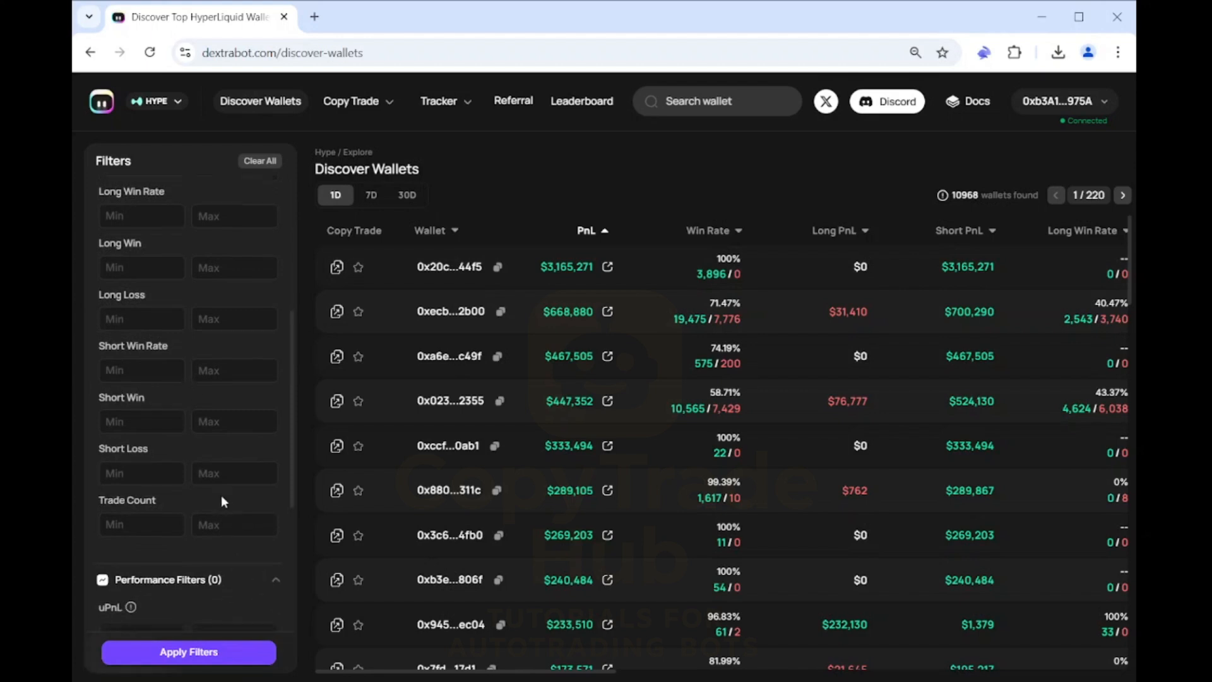
scroll("down", 3)
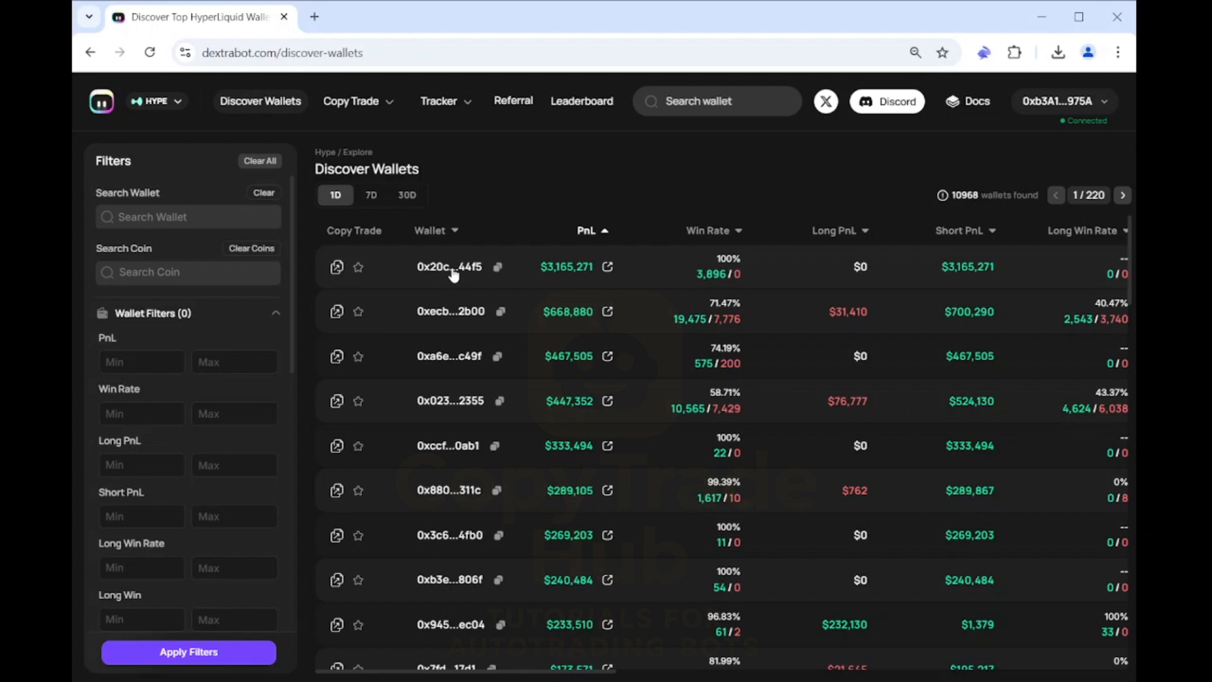
Start a copy trade for the top PnL wallet 0x20c2…44f5 from its details page
left_click(449, 266)
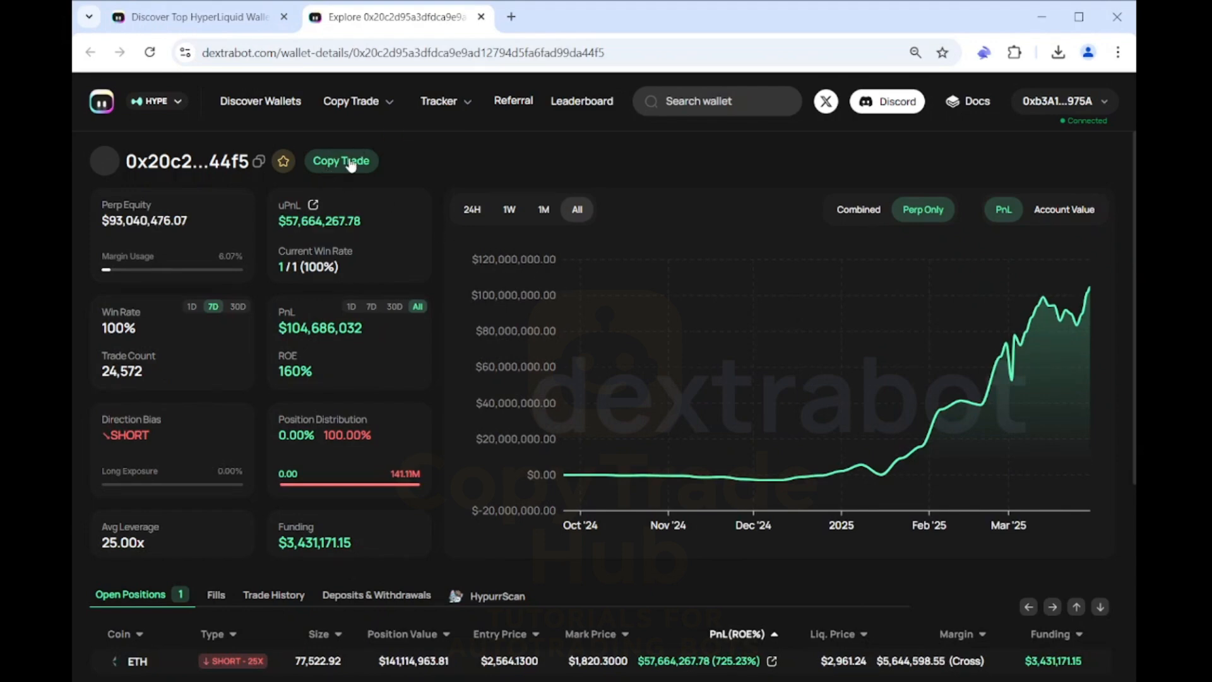
left_click(341, 160)
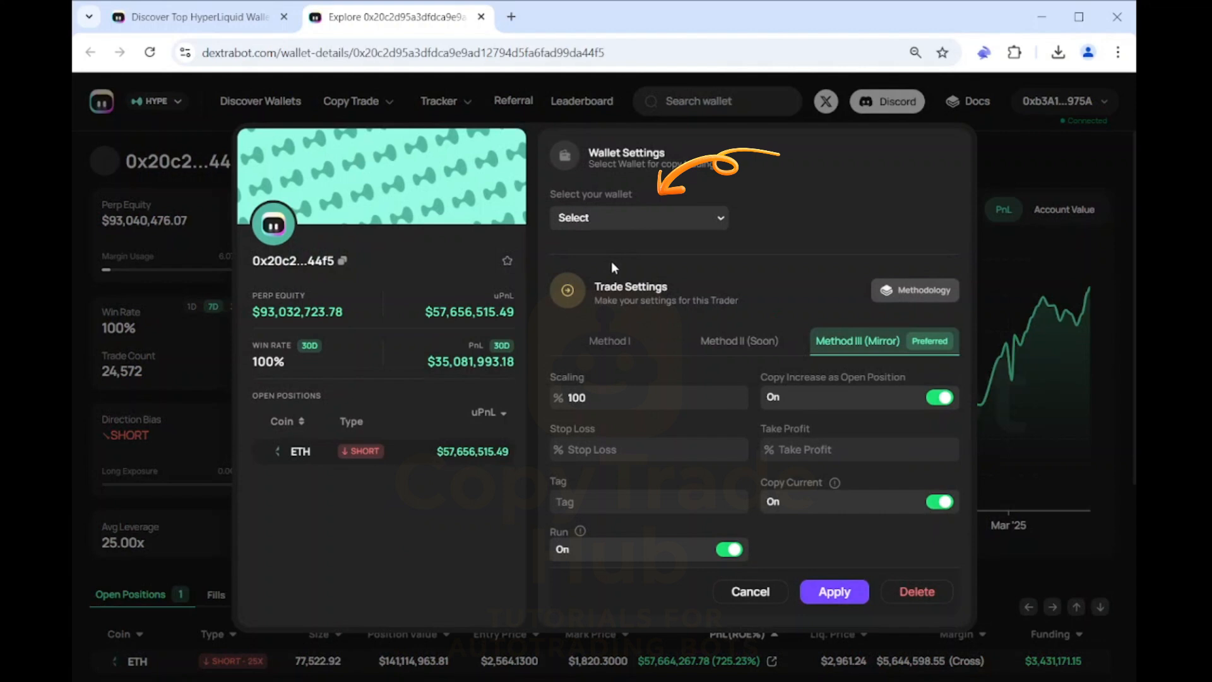
Select Test1 as follower wallet with Method I, 10% used rate and $20 initial margin cap
left_click(638, 217)
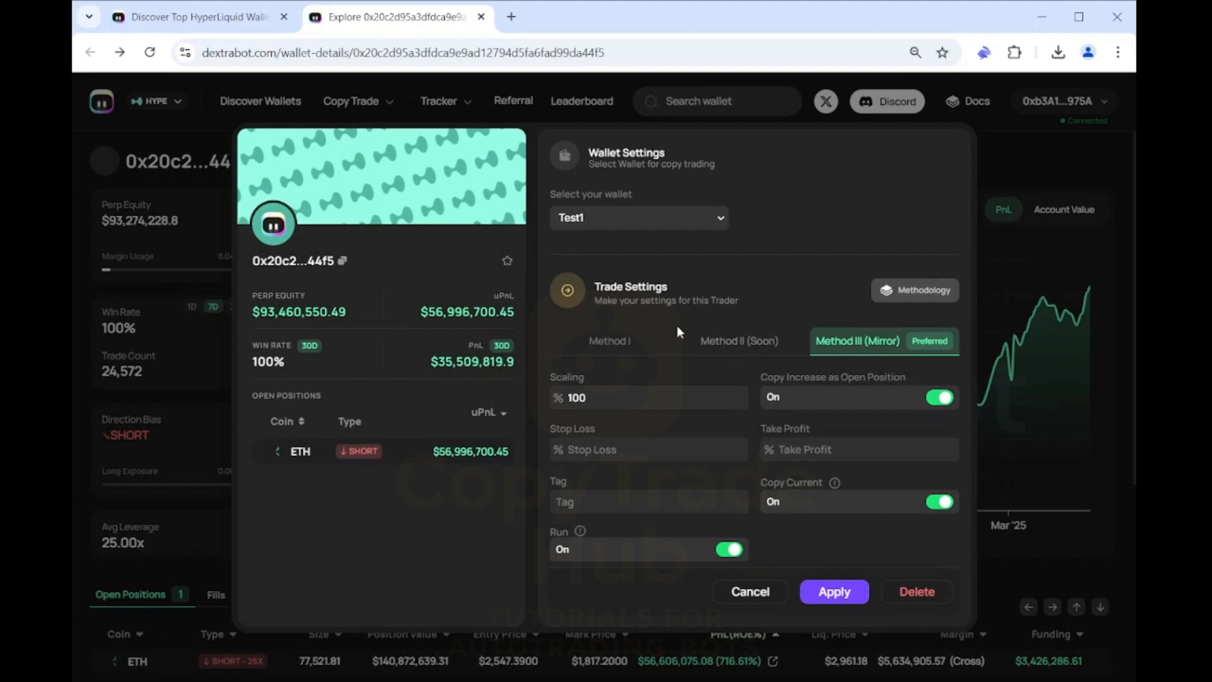
mouse_move(612, 344)
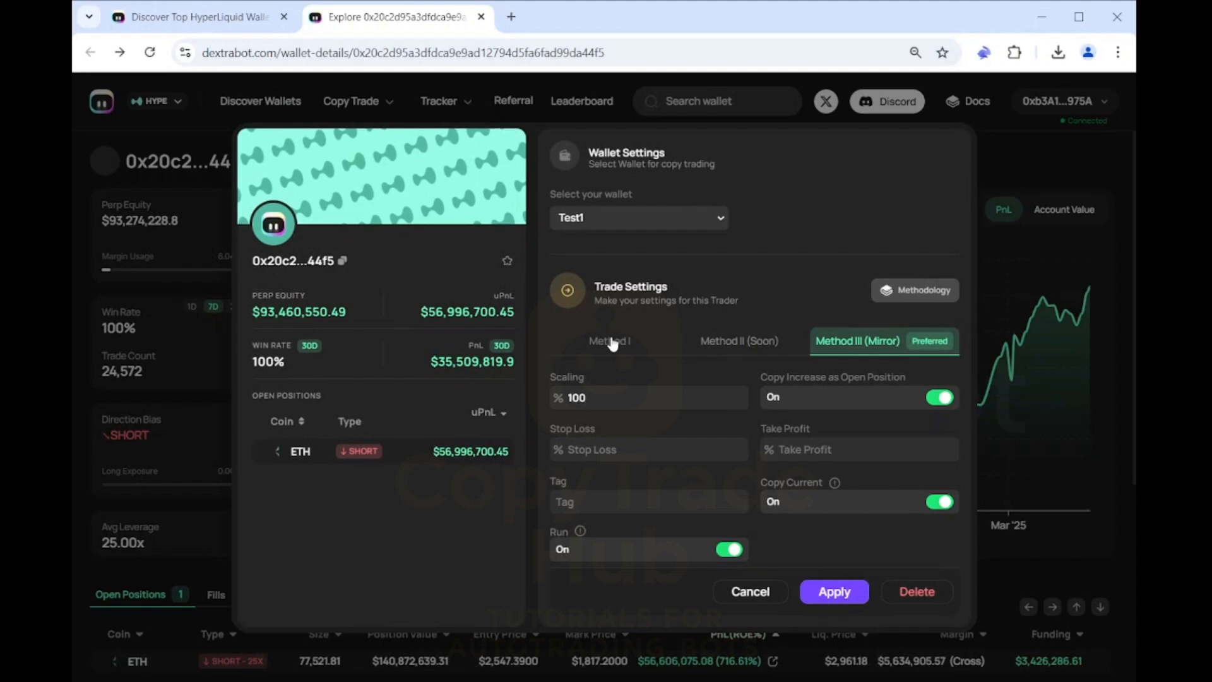
left_click(609, 341)
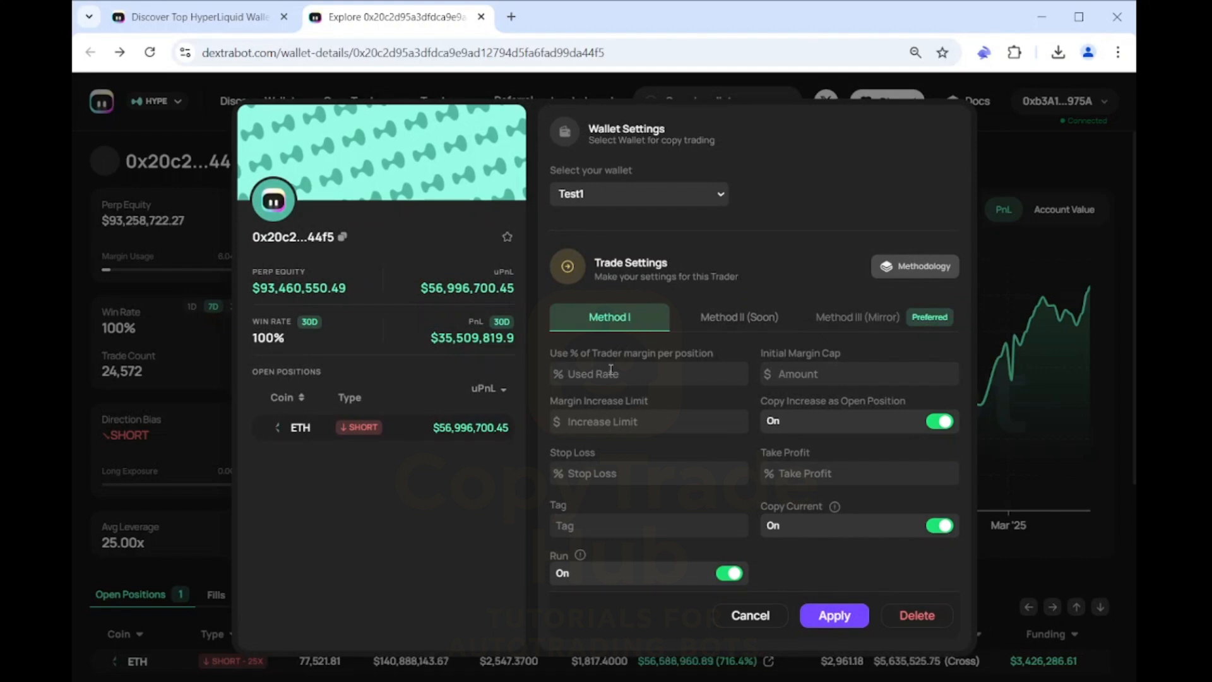
left_click(648, 374)
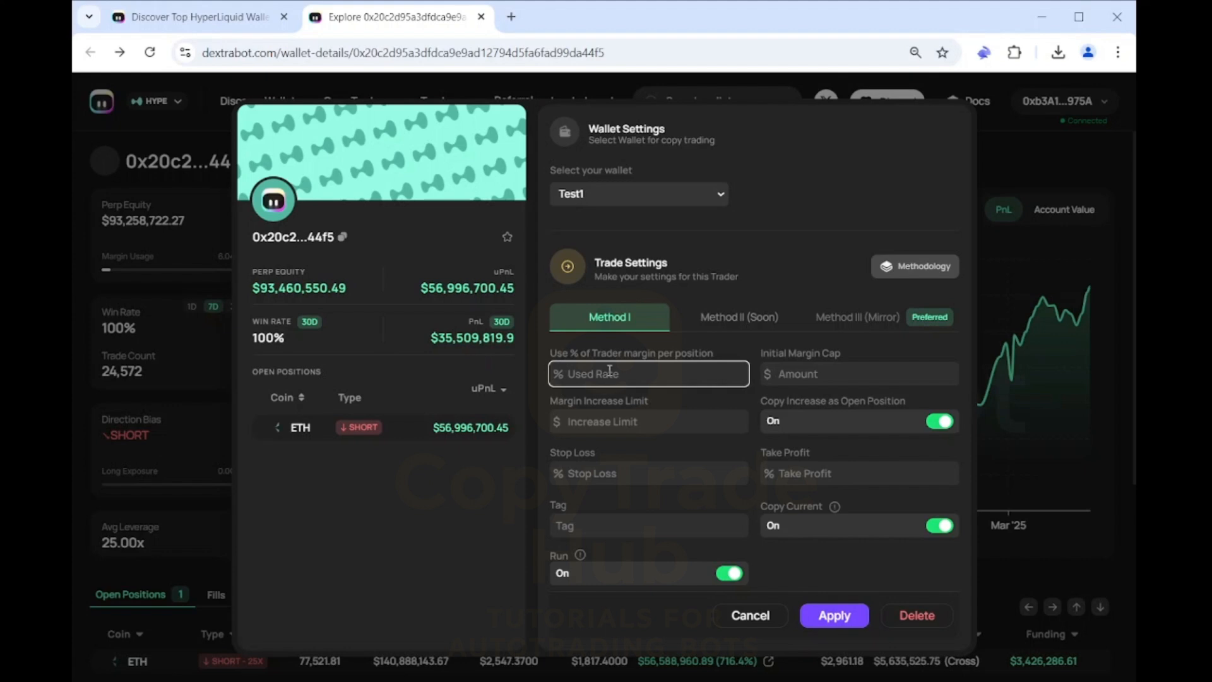
type("1")
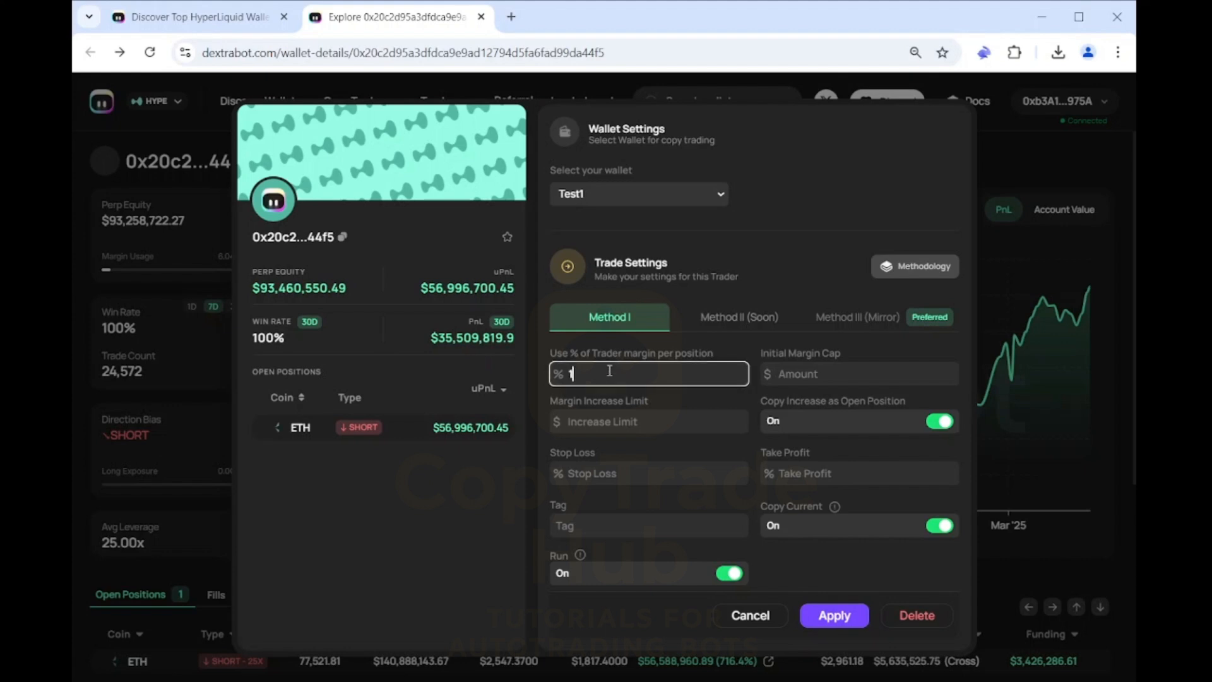
type("0")
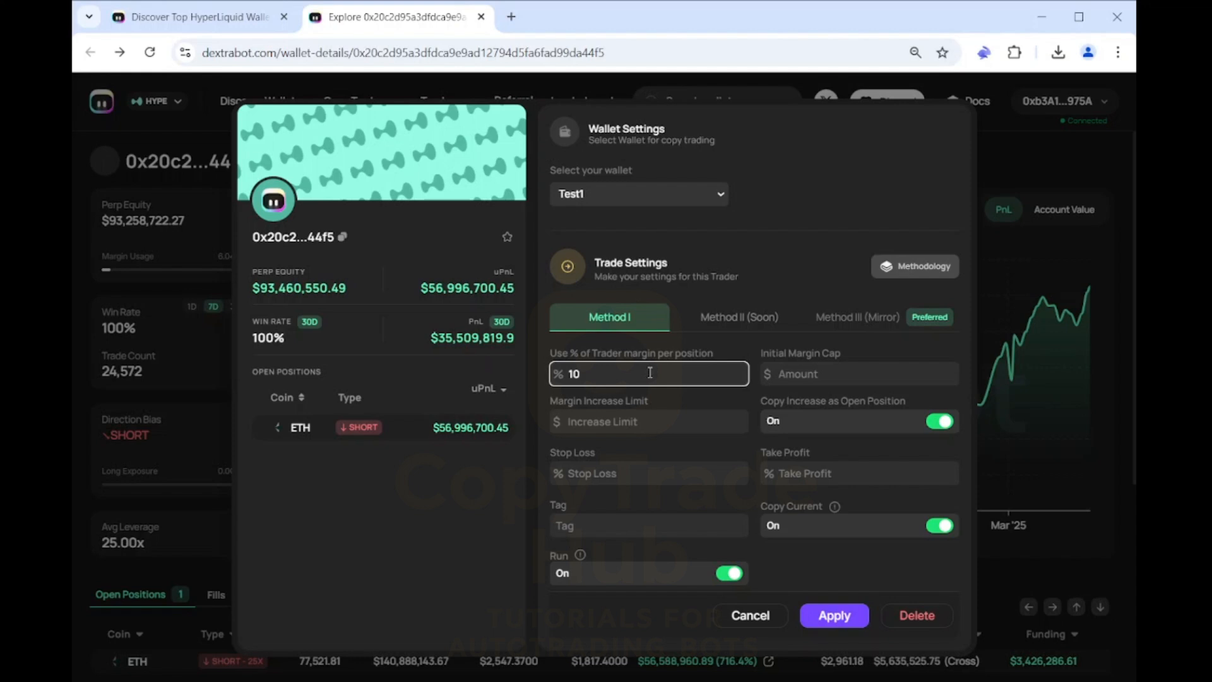
left_click(859, 373)
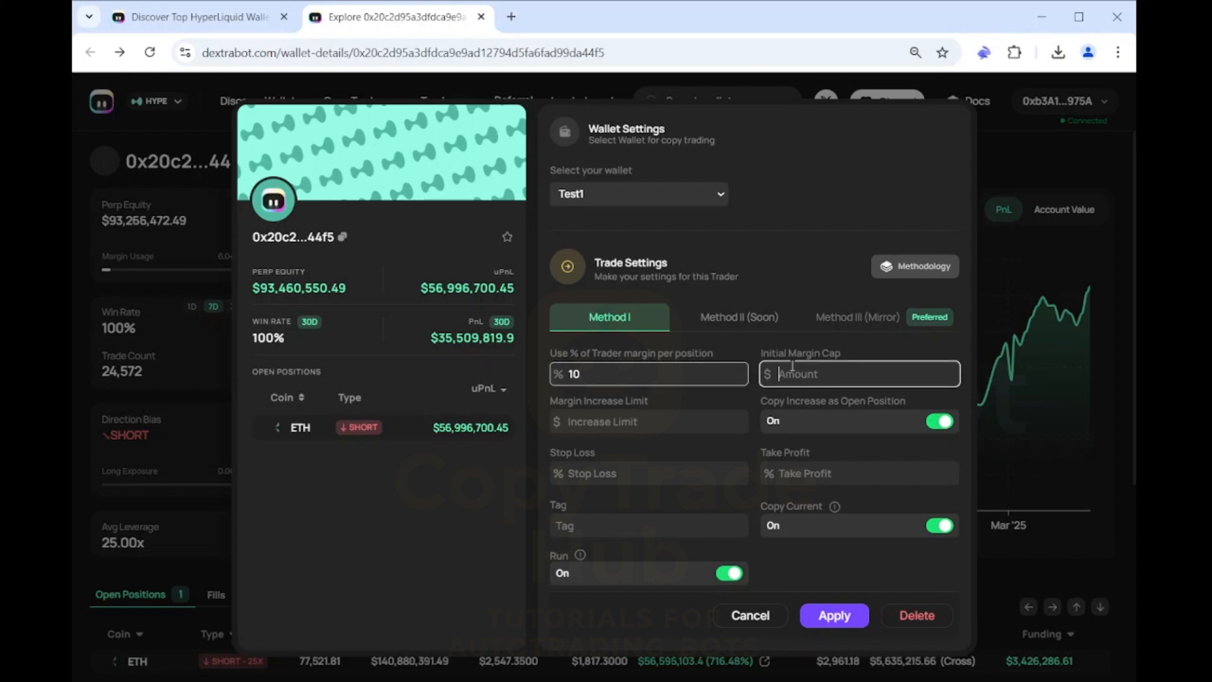
type("20")
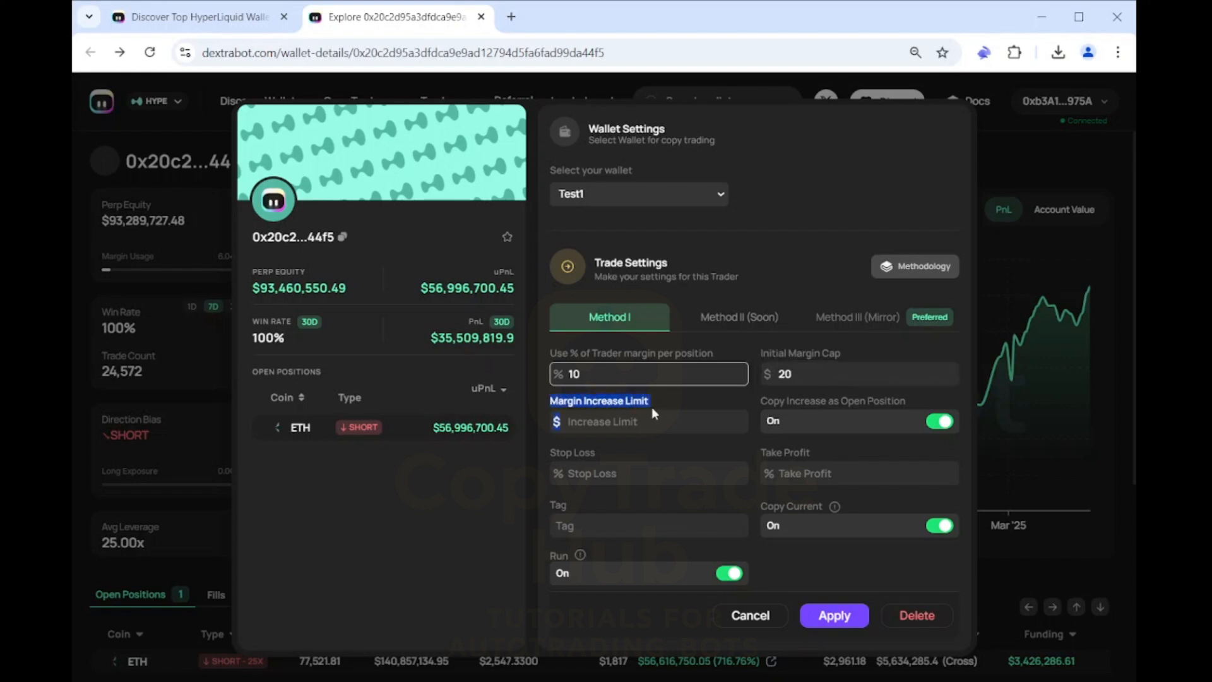
Enter a $20 margin increase limit and toggle Copy Increase as Open Position off and back on
left_click(648, 422)
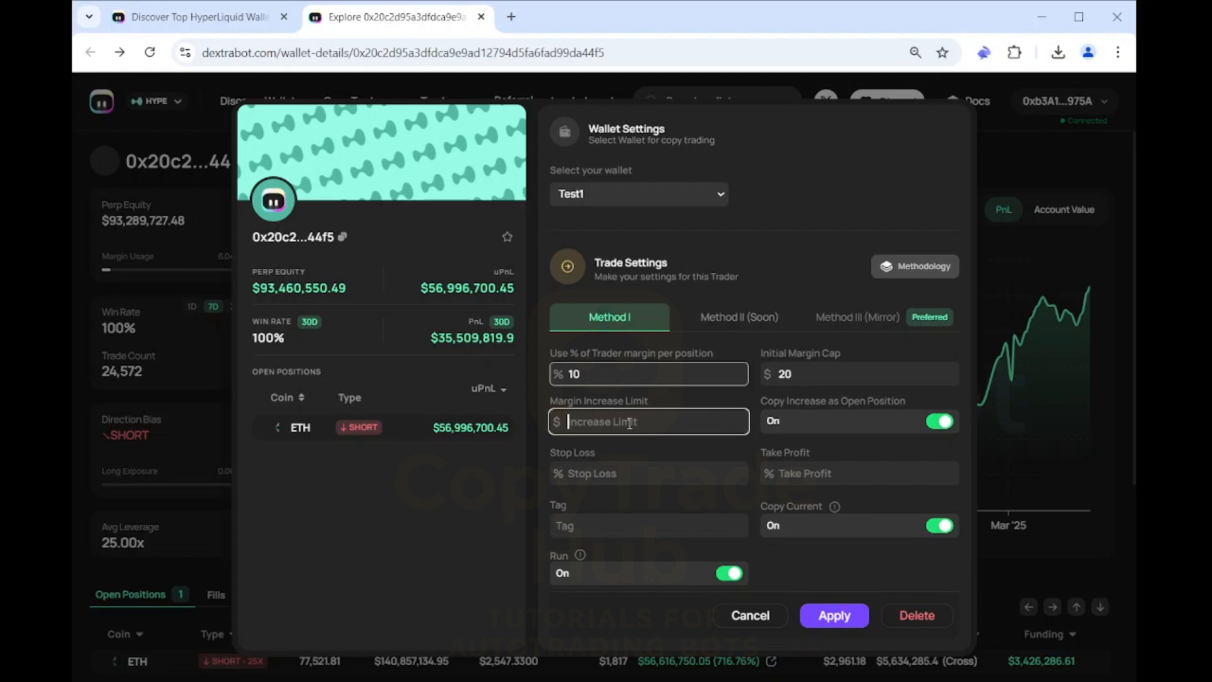
type("20")
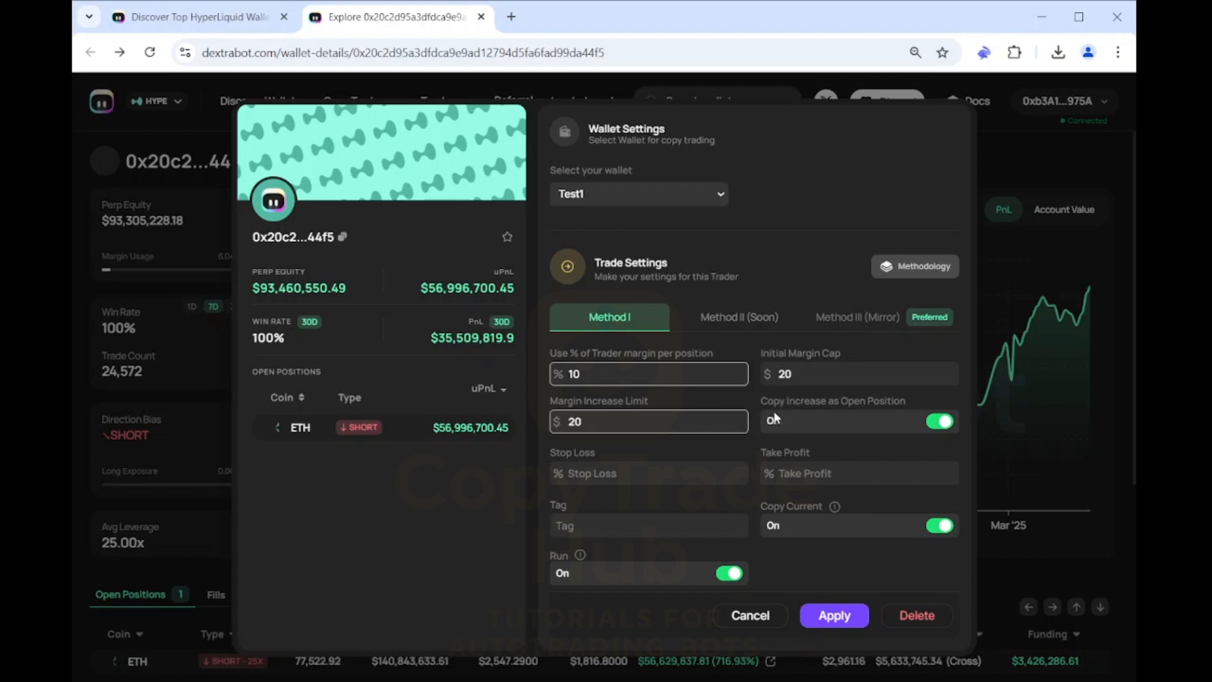
left_click(939, 420)
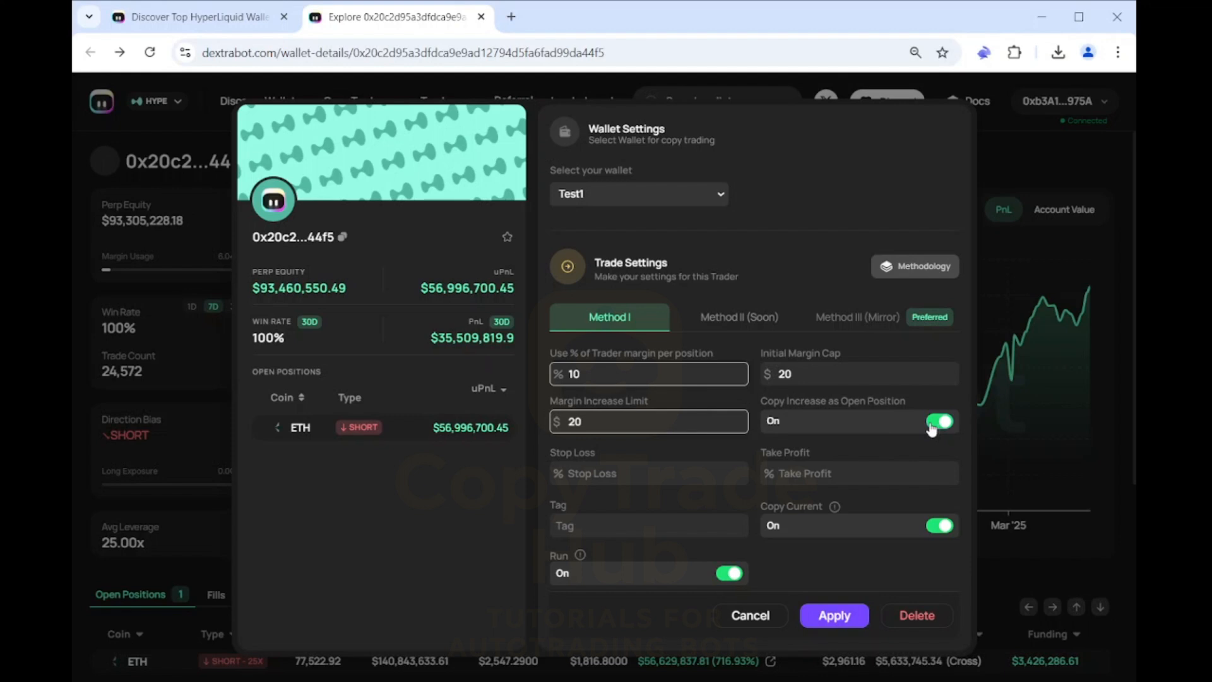
left_click(940, 421)
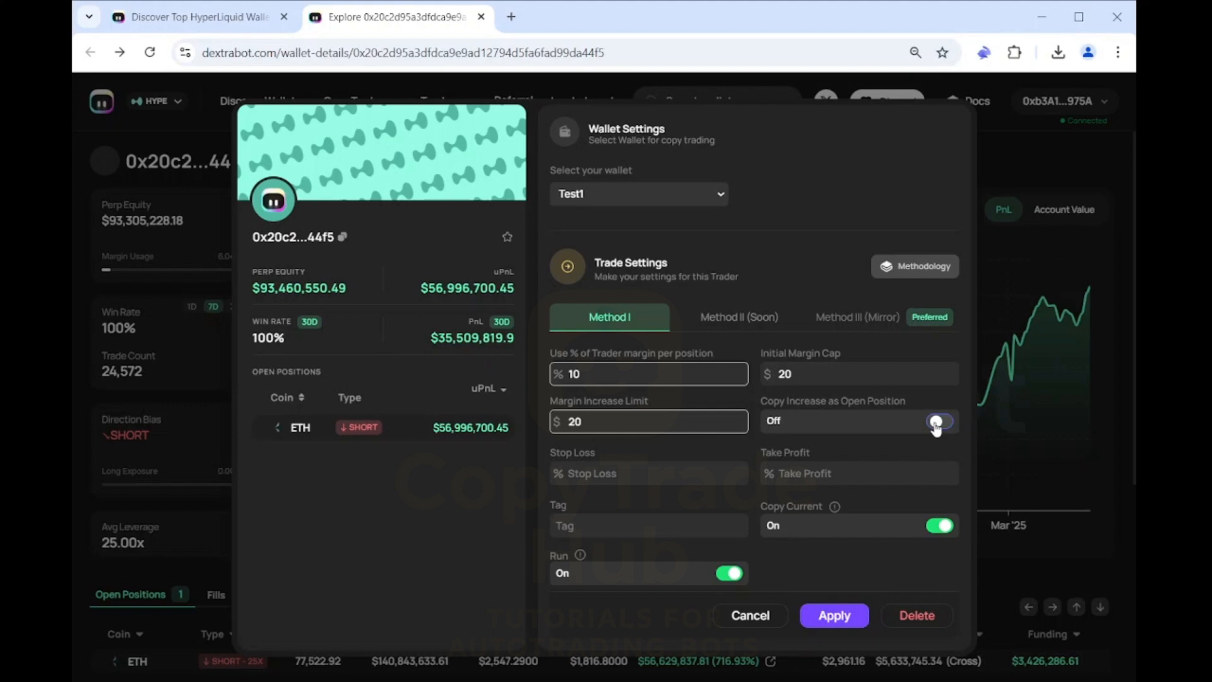
left_click(940, 421)
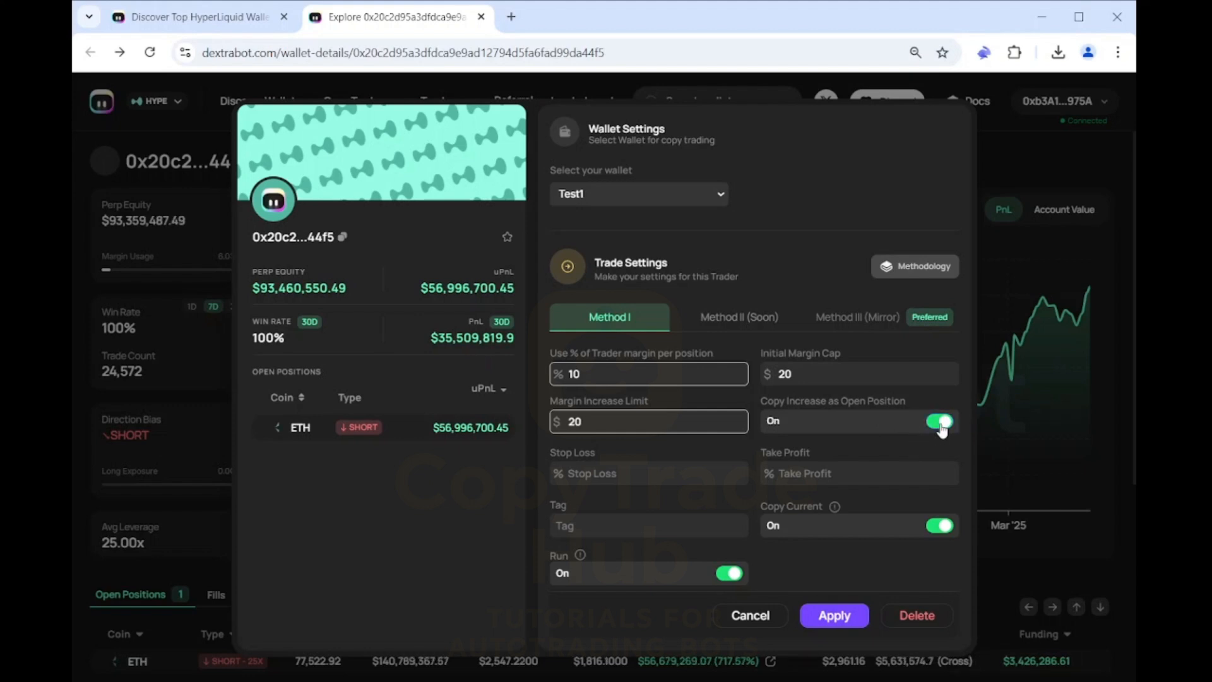
Leave stop loss and take profit blank and tag the copy trade 'good one'
left_click(940, 420)
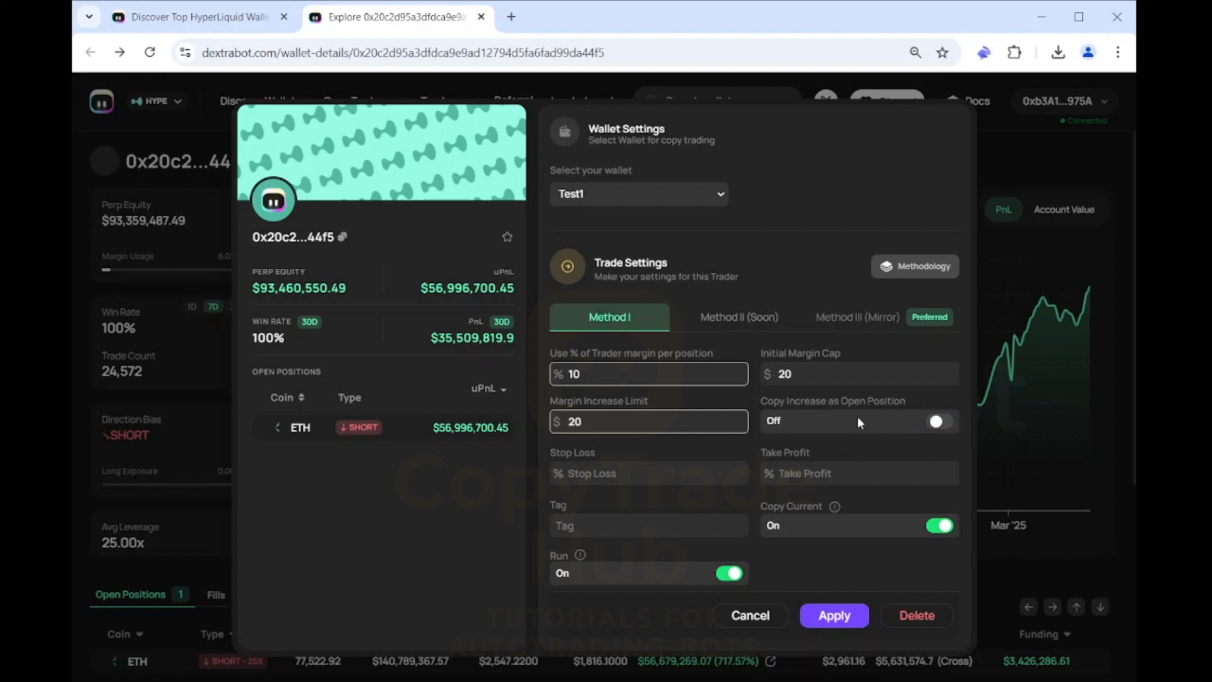
left_click(650, 472)
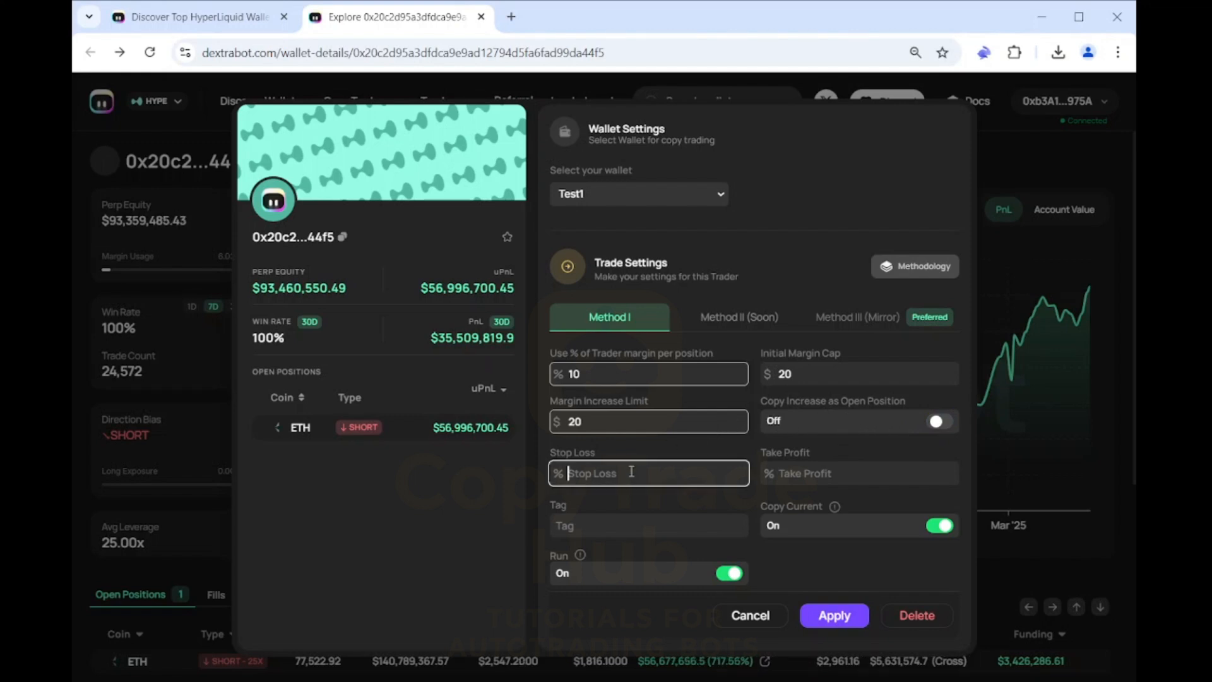
type("10")
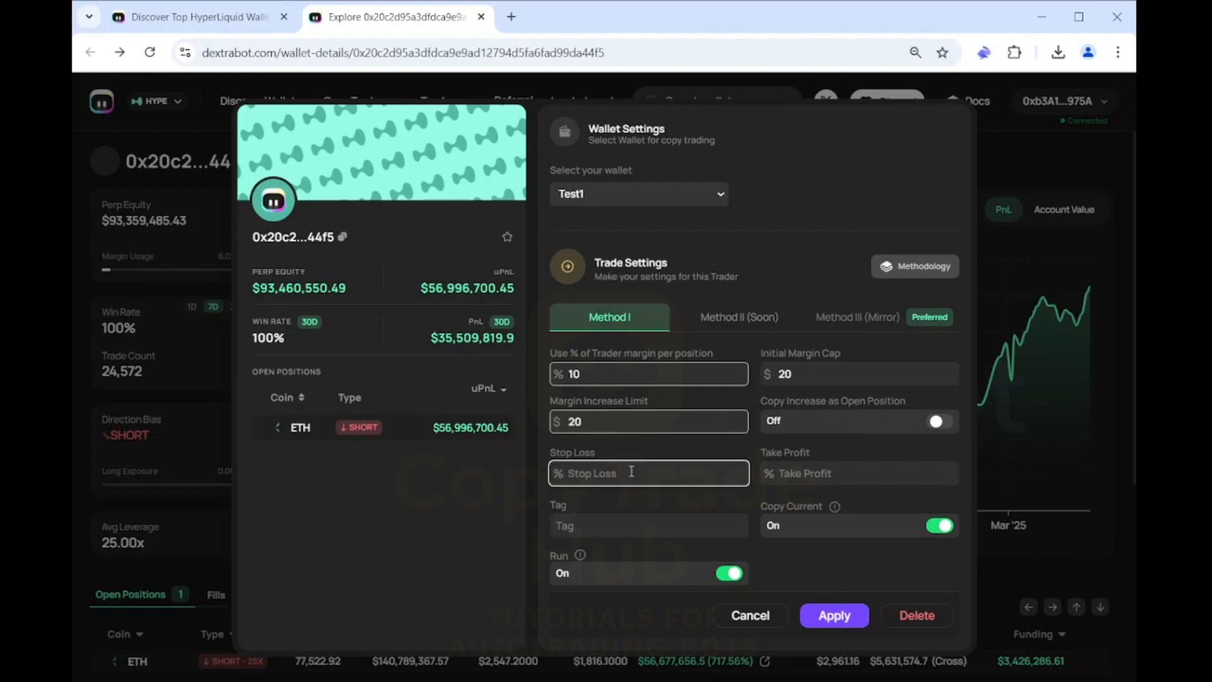
type("10")
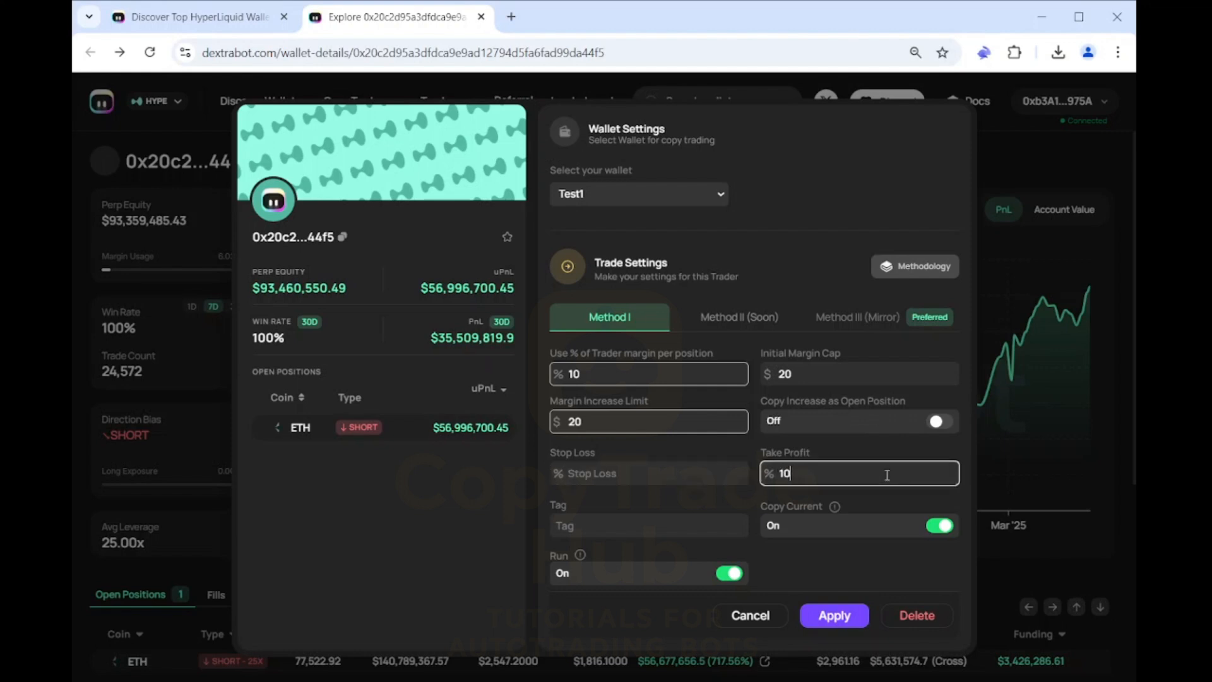
left_click(648, 525)
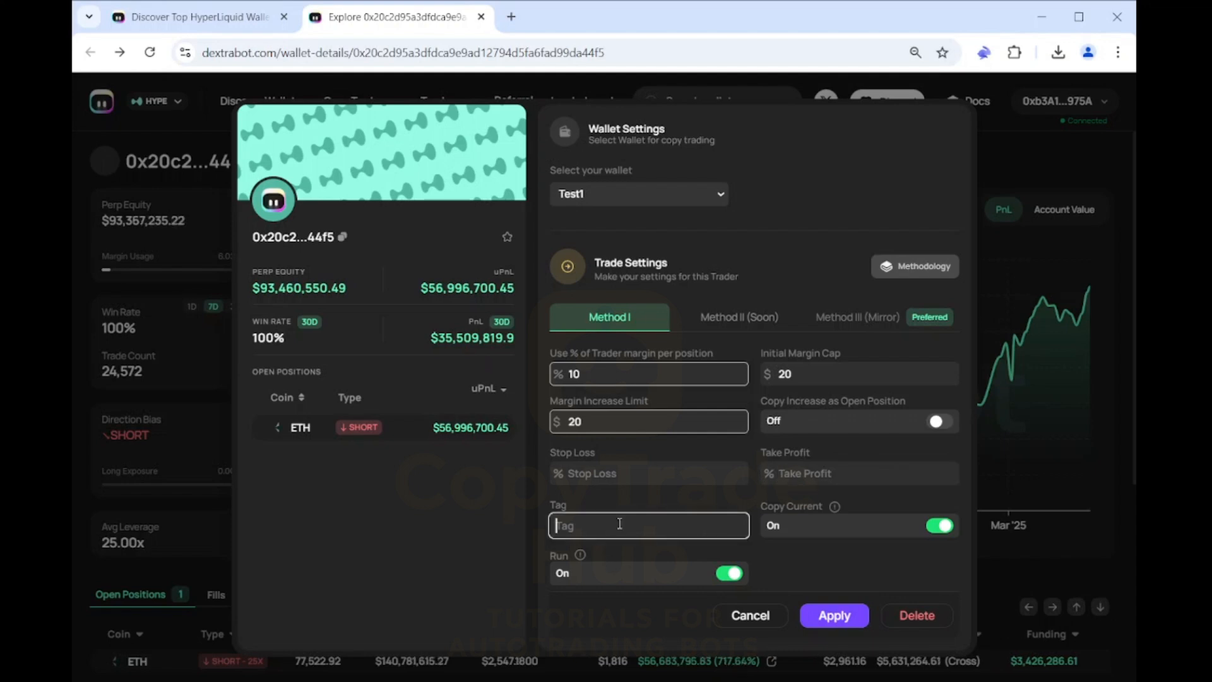
type("good")
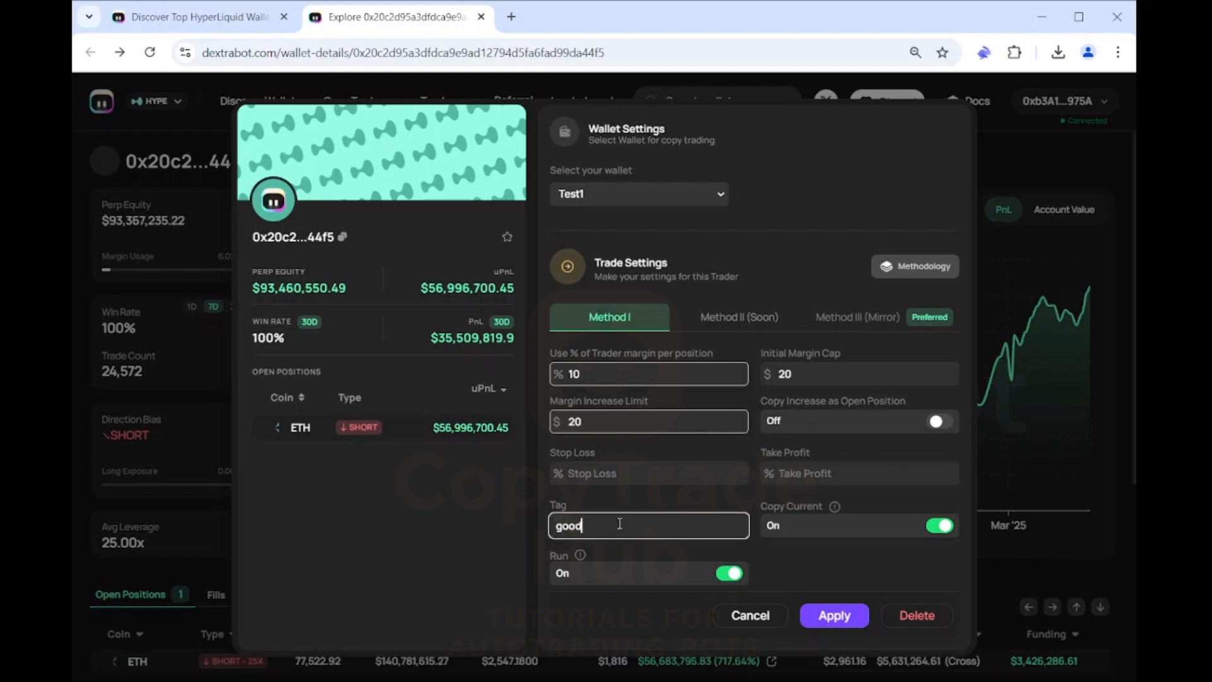
type("one")
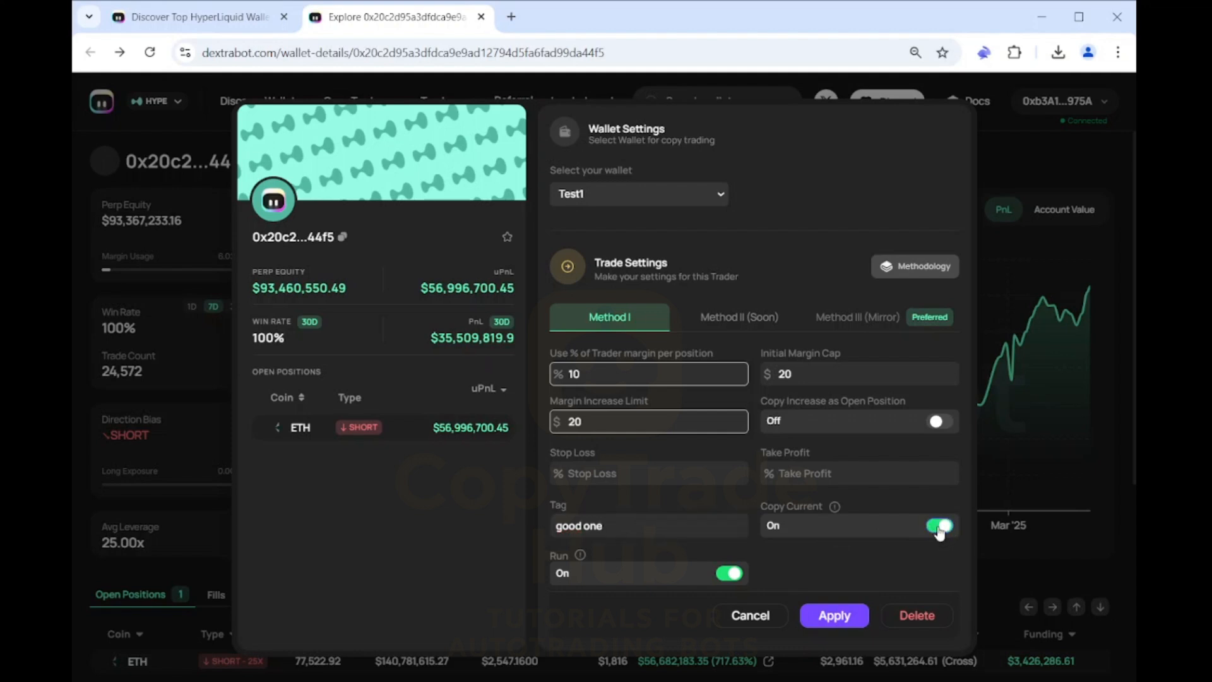
left_click(939, 526)
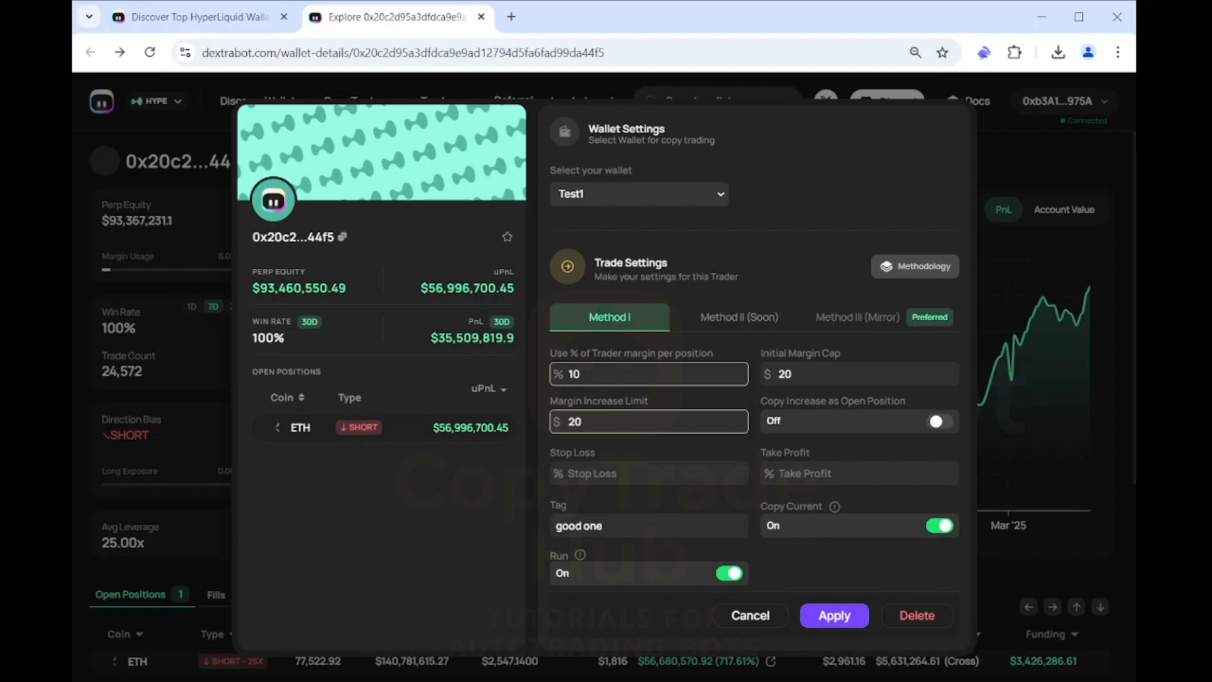
mouse_move(731, 318)
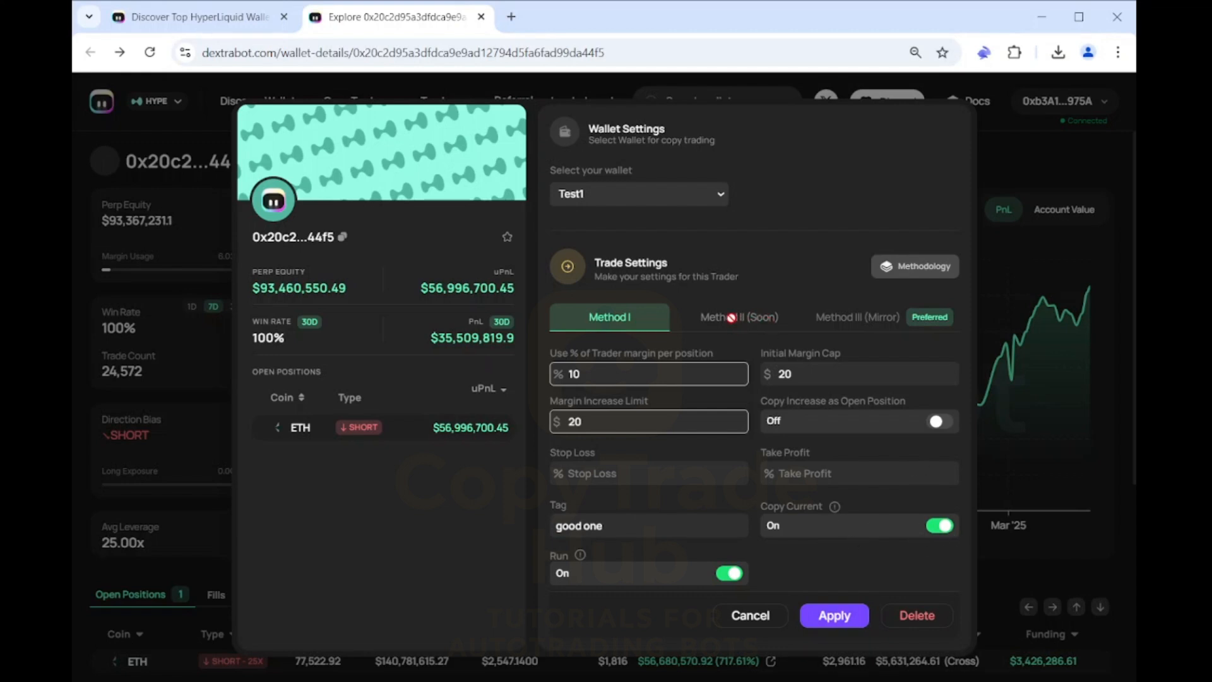
Attempt to select the second copying method, which is not yet available
left_click(939, 525)
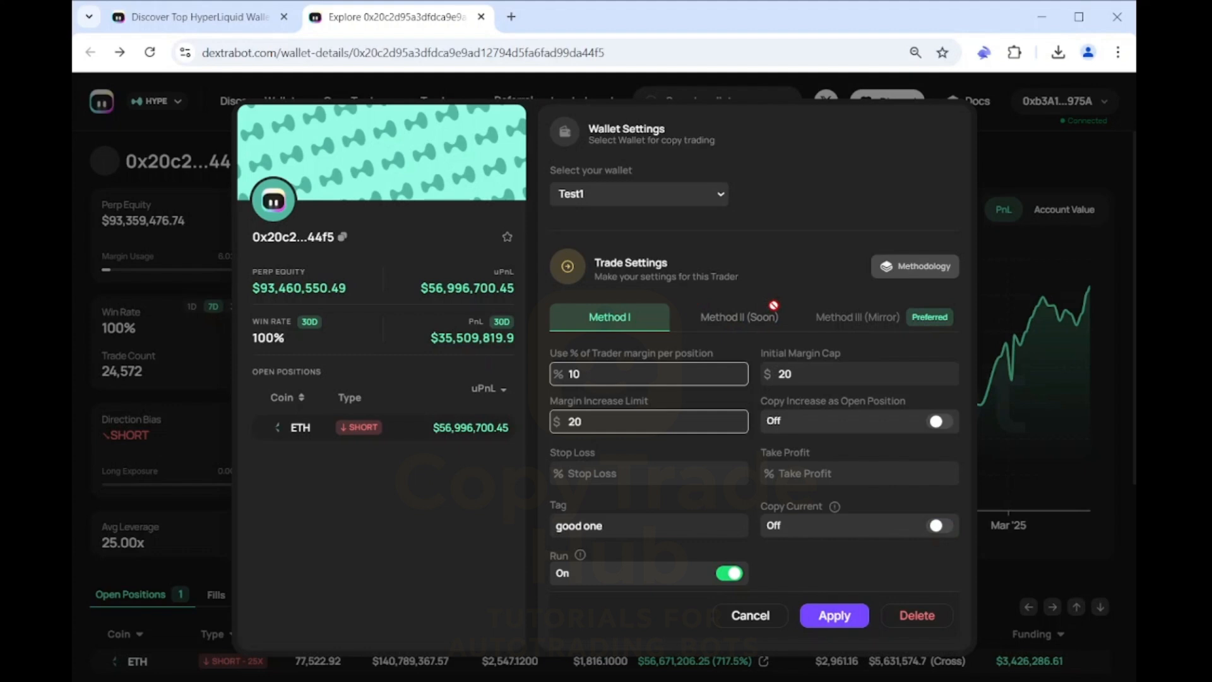
mouse_move(802, 309)
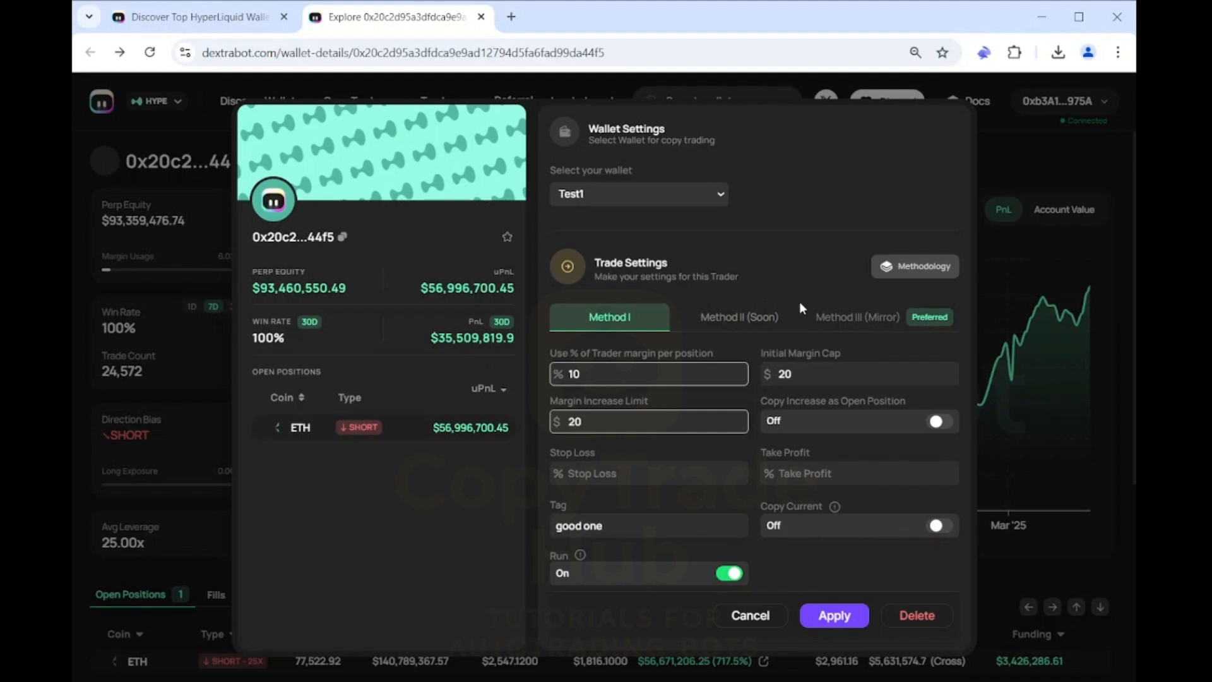
mouse_move(866, 331)
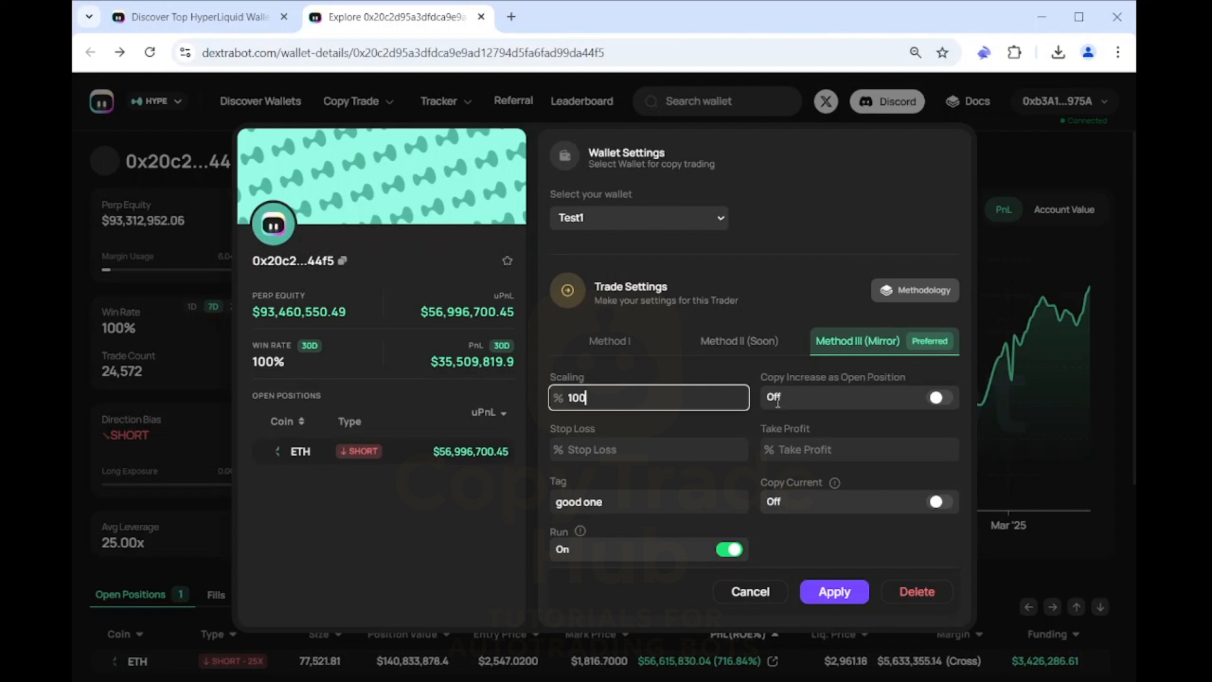
mouse_move(714, 418)
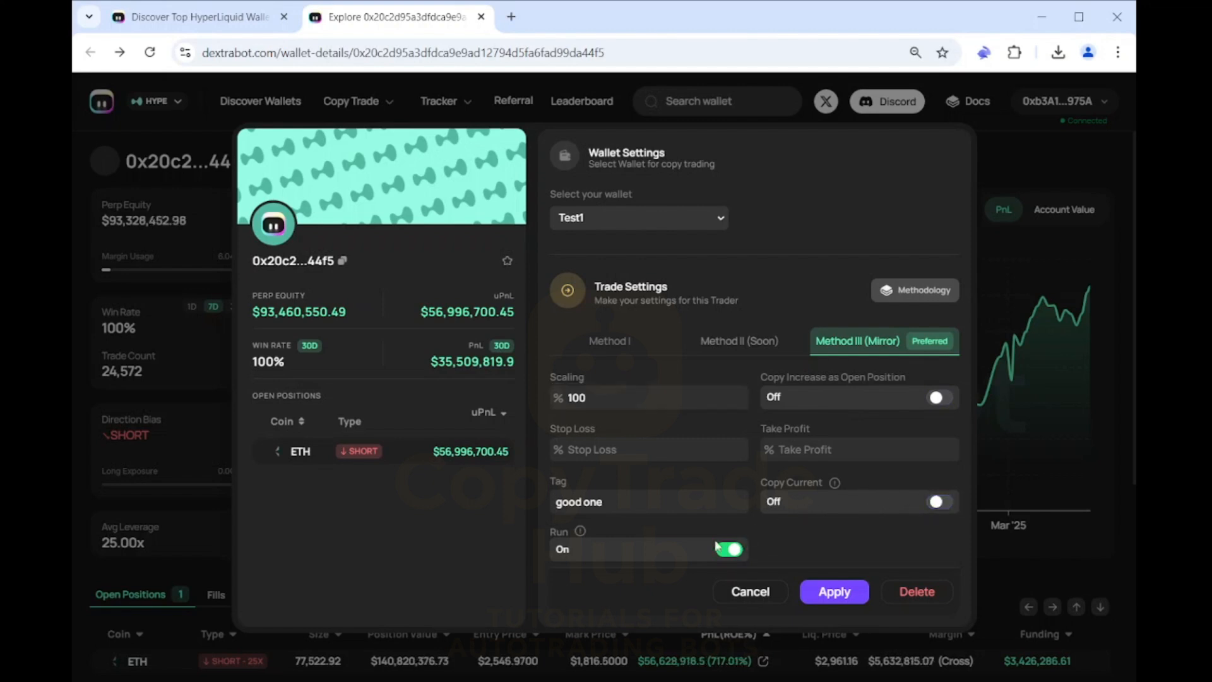
Apply the copy trade settings and confirm starting without stop loss or take profit
left_click(834, 591)
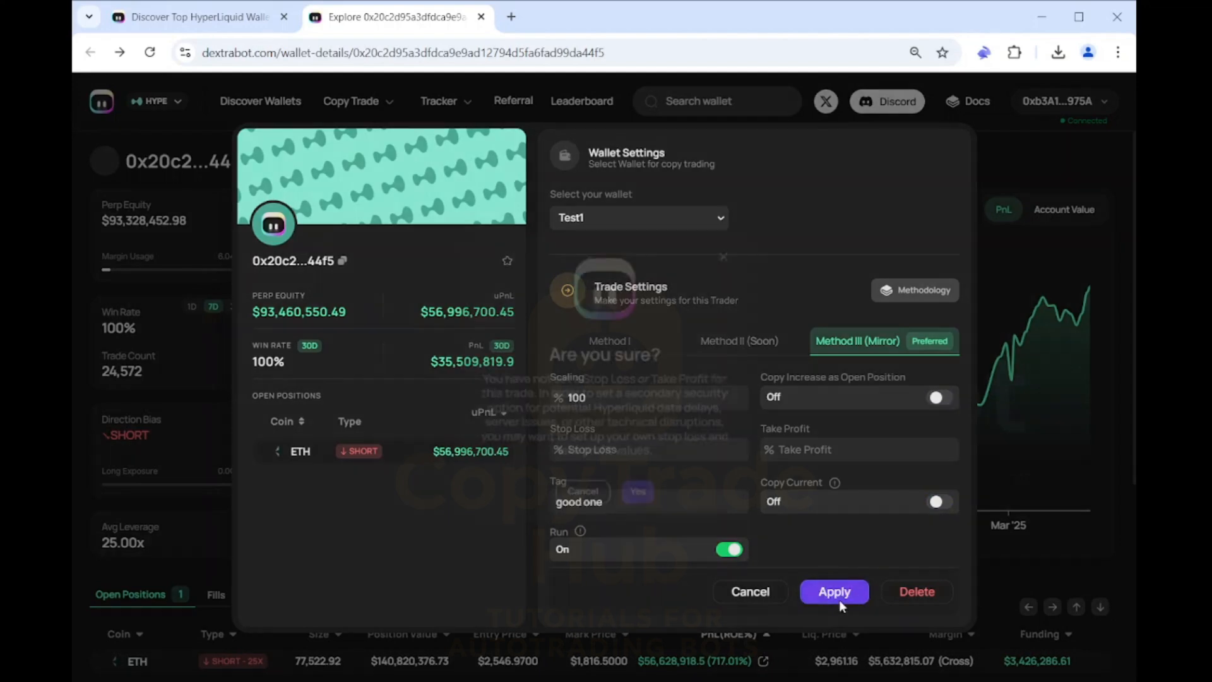
left_click(834, 591)
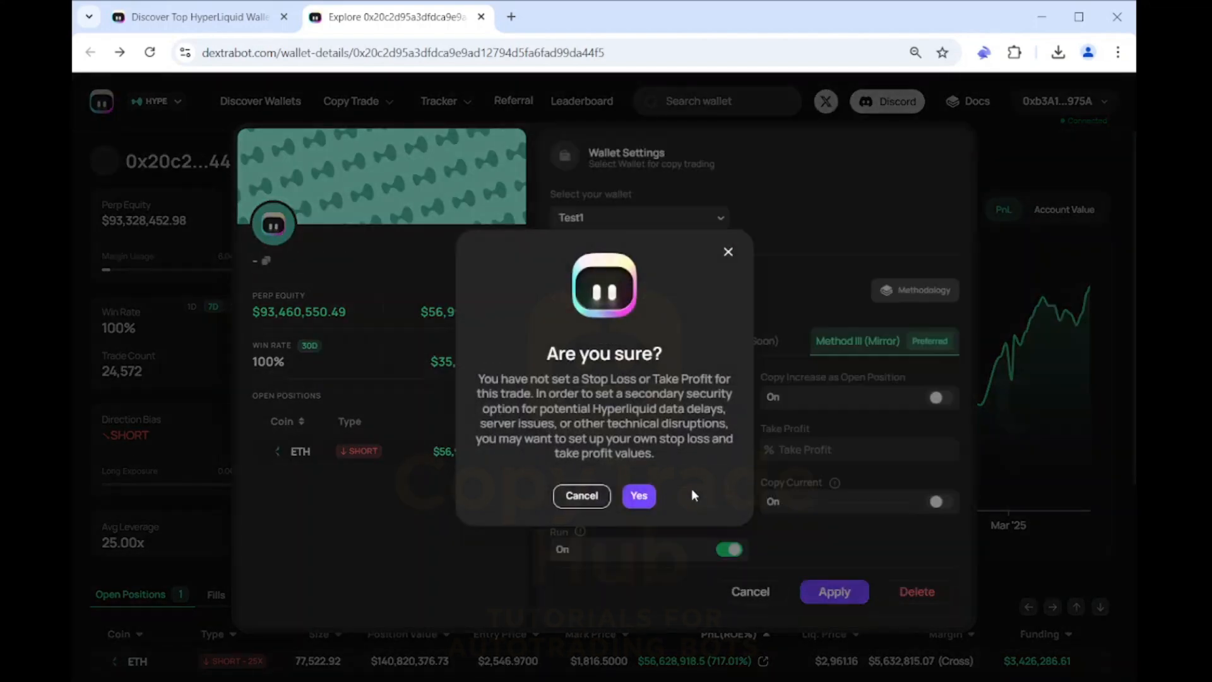
left_click(638, 495)
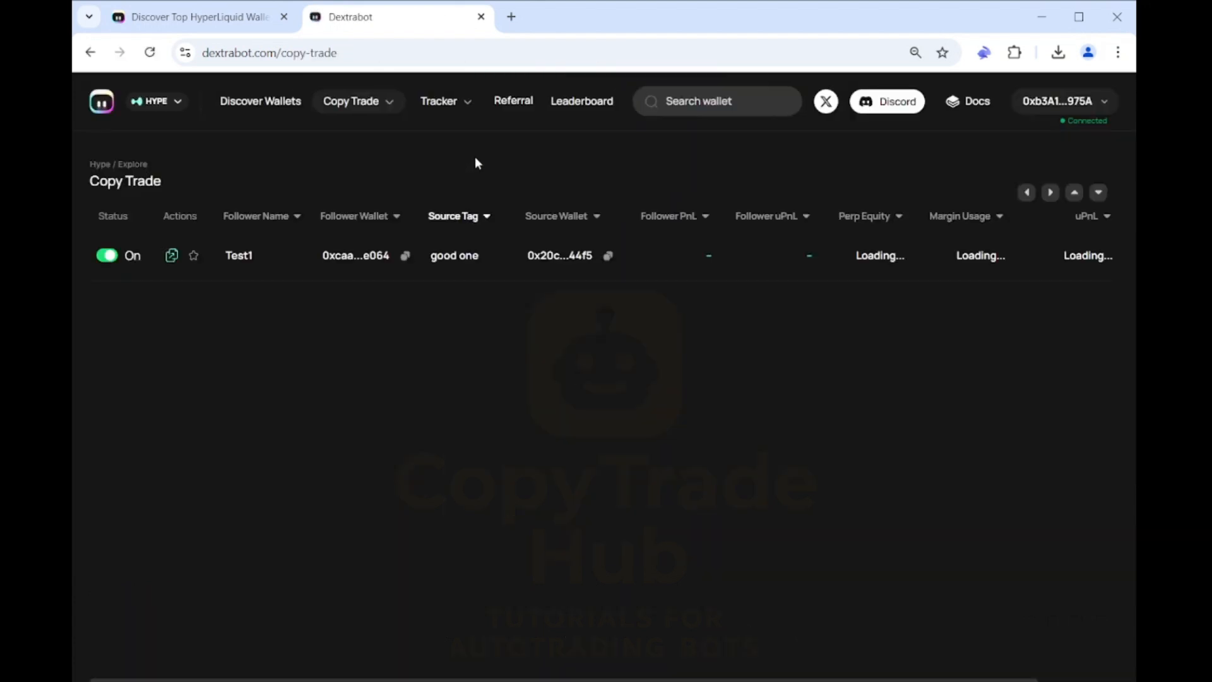
mouse_move(824, 282)
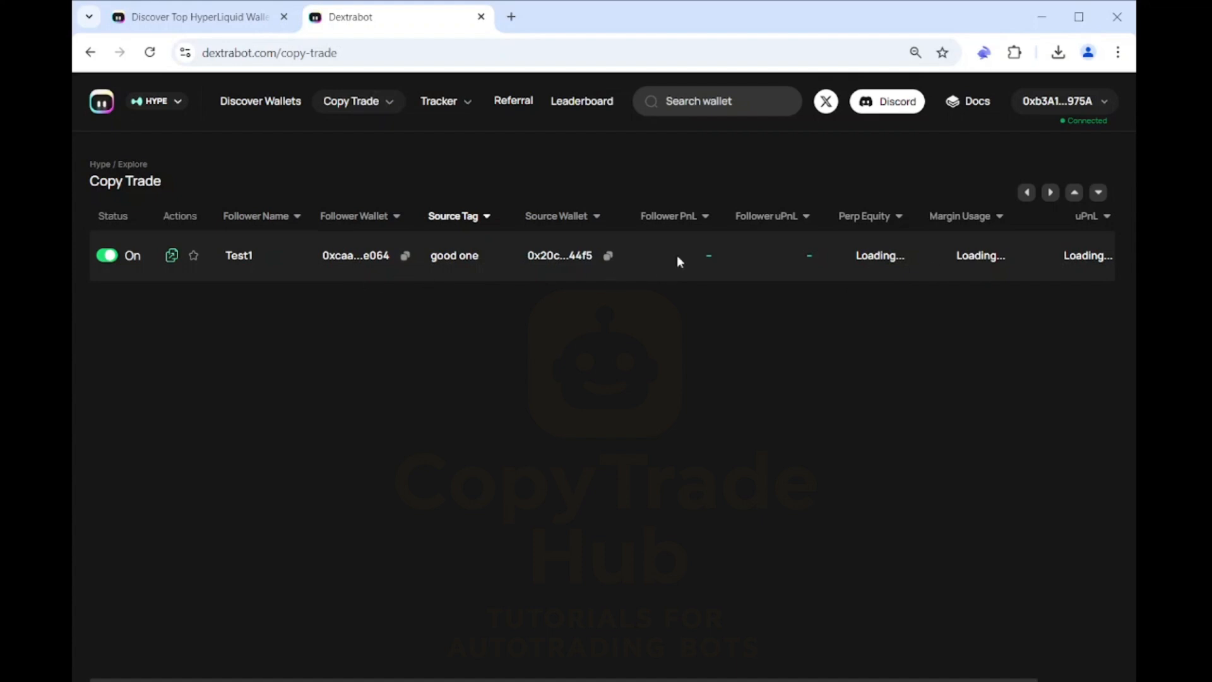
Navigate from the Copy Trade menu to Wallet Management for the Test1 wallet
left_click(352, 101)
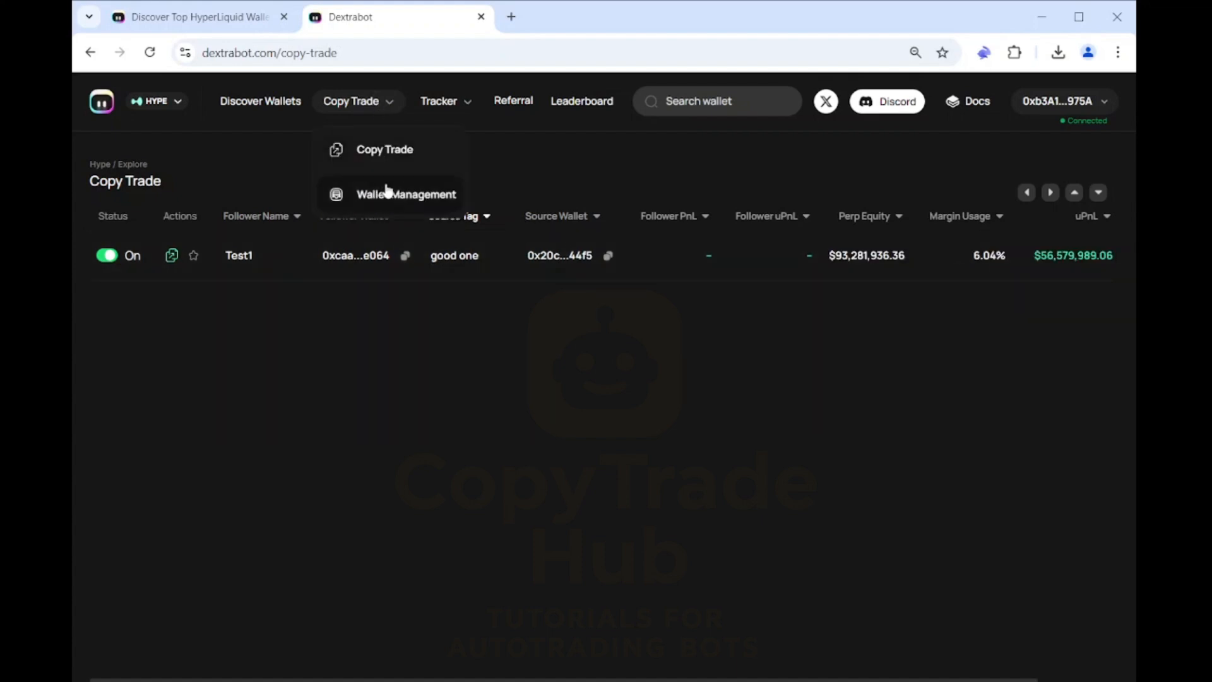
left_click(406, 195)
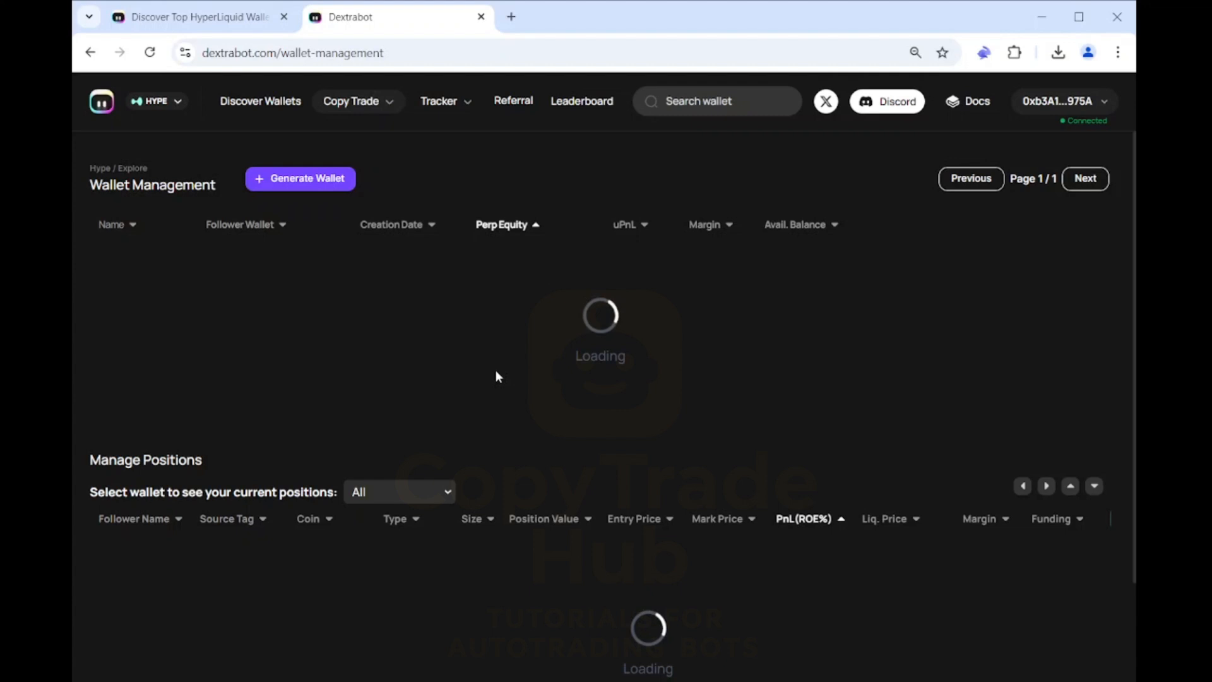
mouse_move(518, 316)
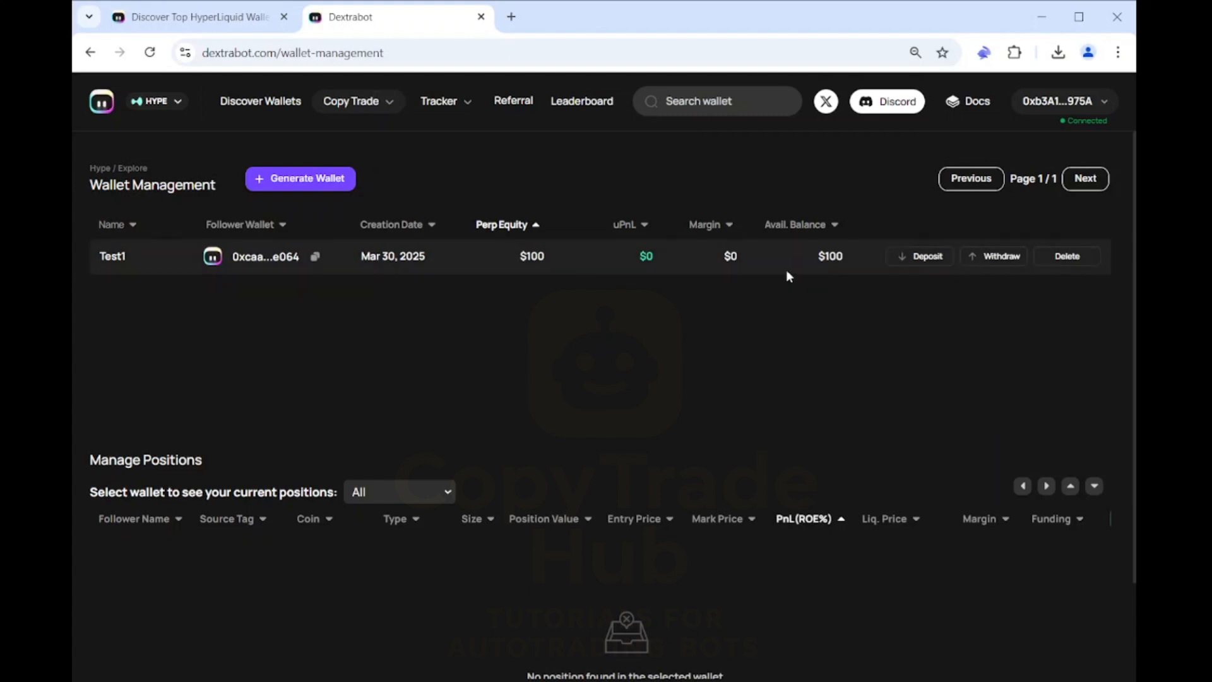
mouse_move(580, 284)
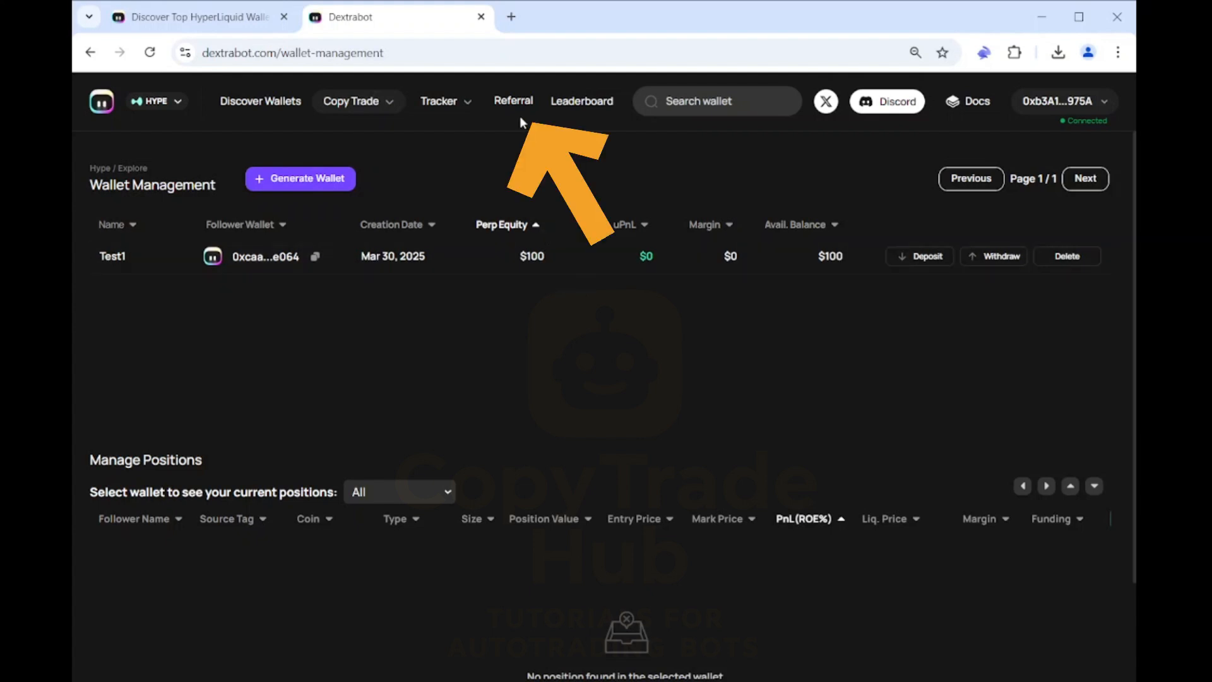
Enter referral code TRADEHUB on the Referrals page and apply it
left_click(513, 101)
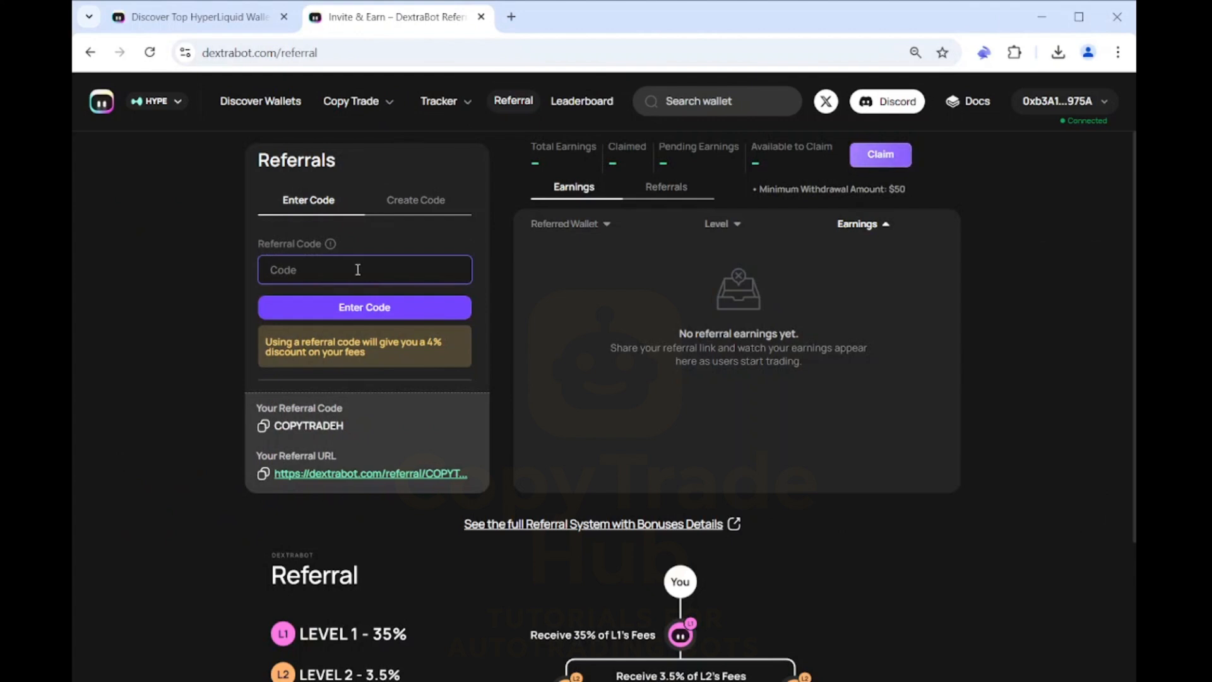
type("TRADE")
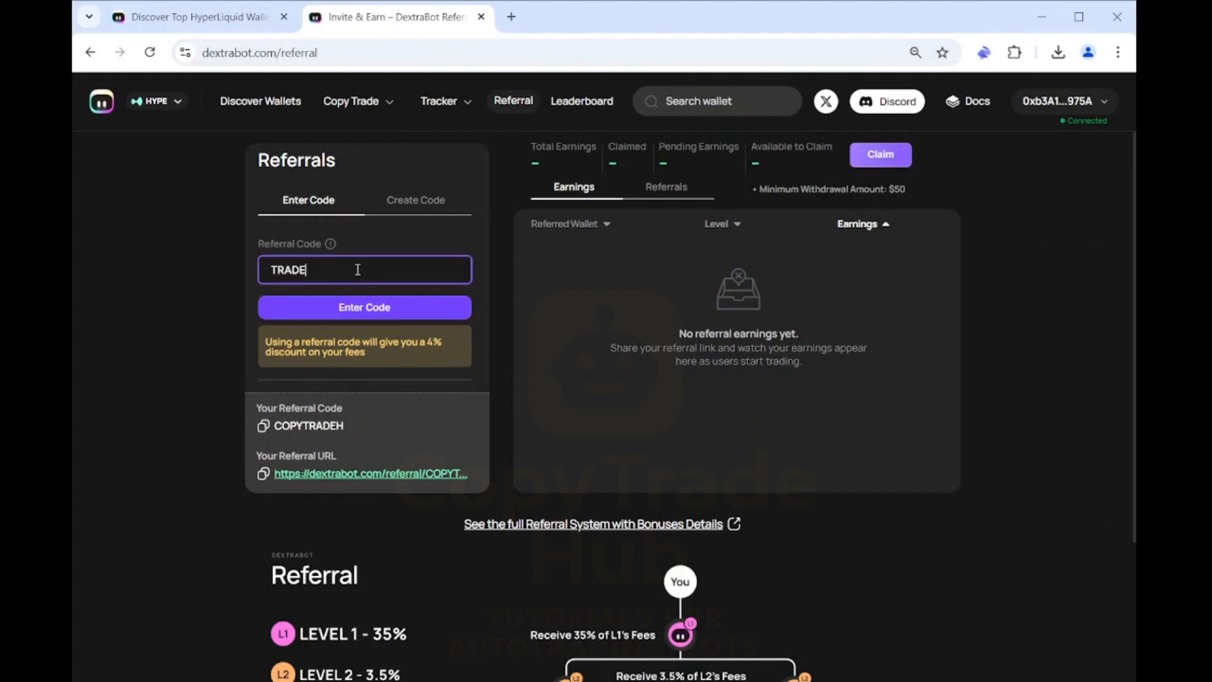
type("HUB")
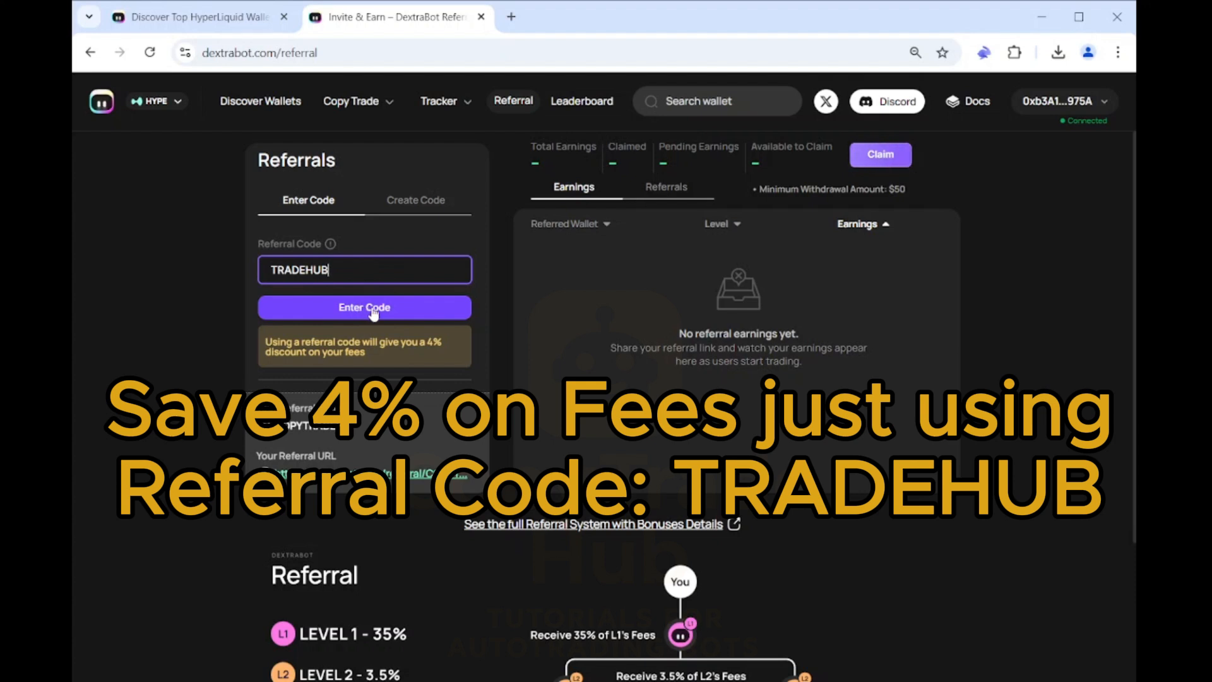
left_click(364, 307)
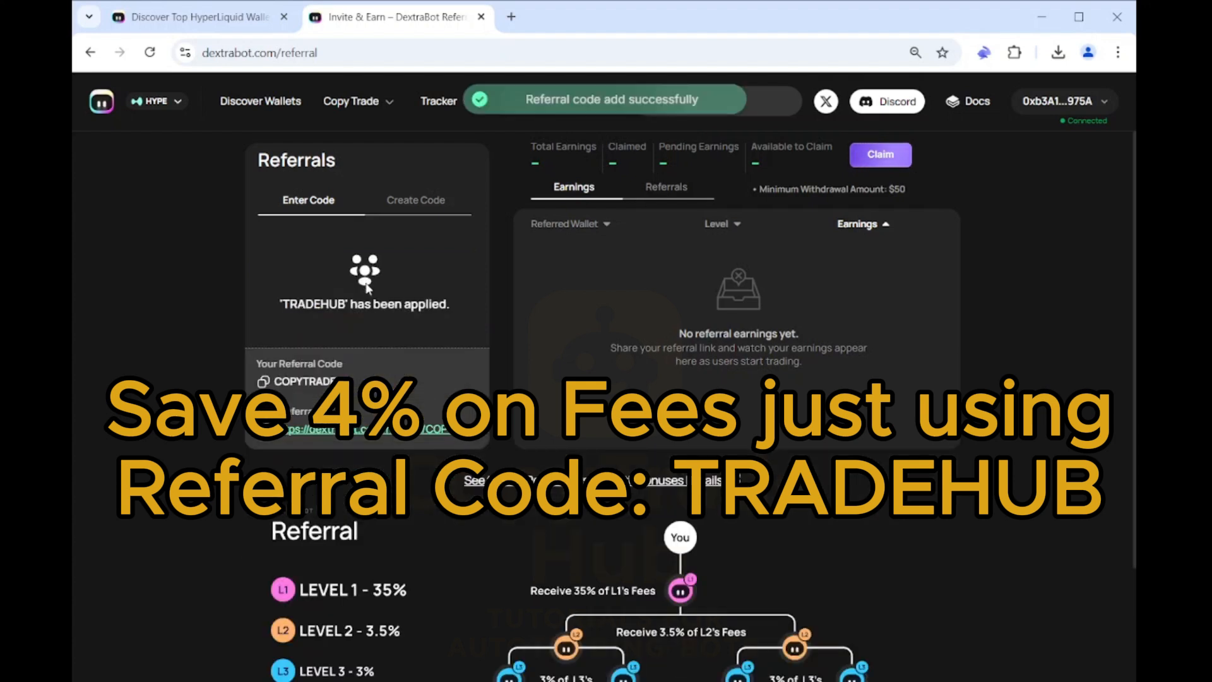